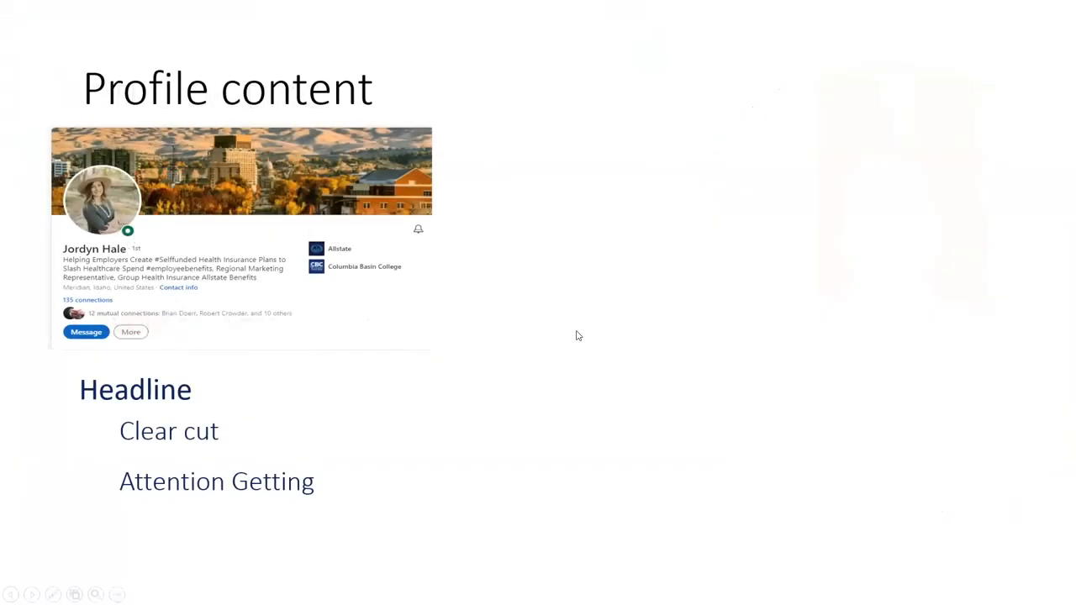
{"action": "mouse_move", "coordinate": [580, 298]}
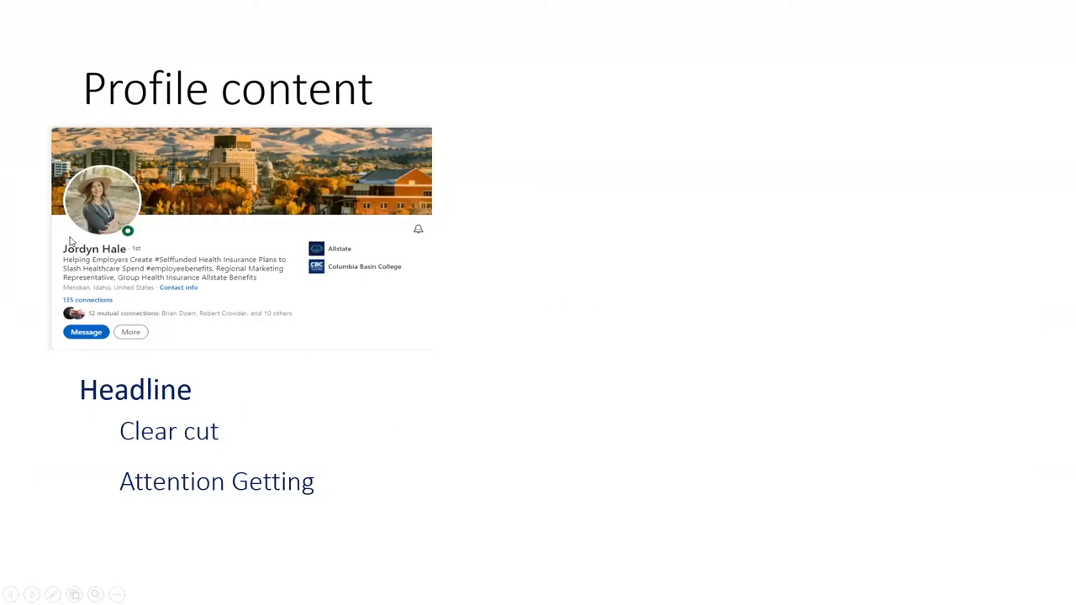
{"action": "mouse_move", "coordinate": [426, 335]}
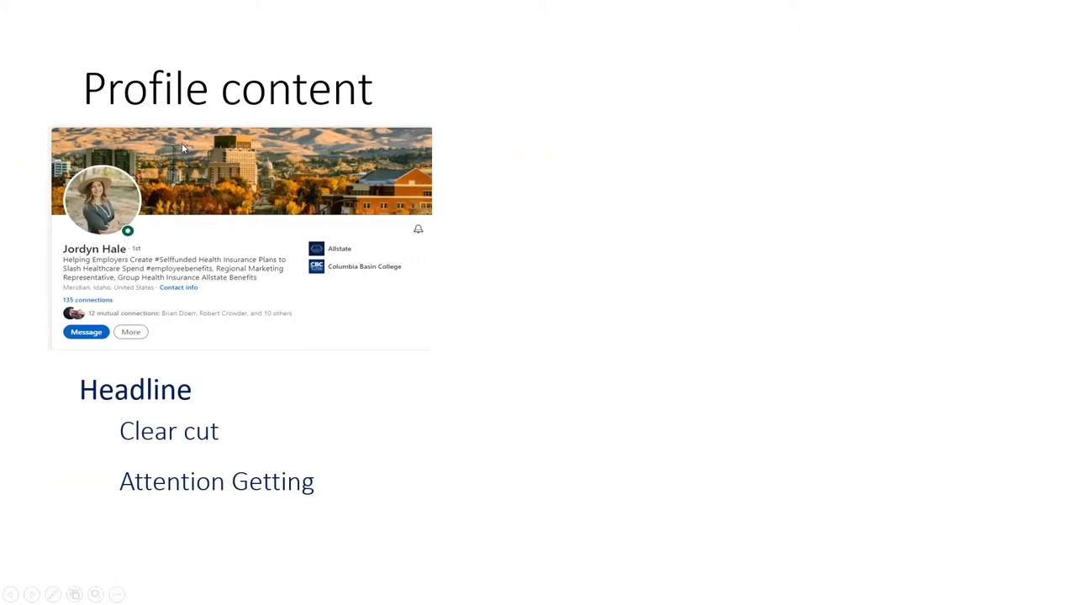
{"action": "mouse_move", "coordinate": [370, 185]}
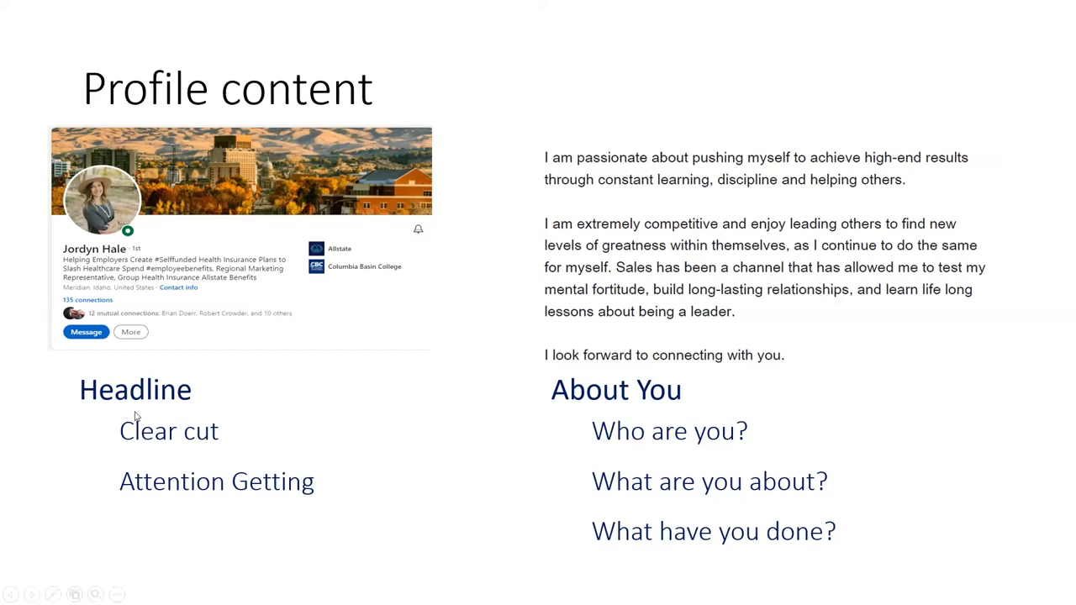
{"action": "mouse_move", "coordinate": [505, 451]}
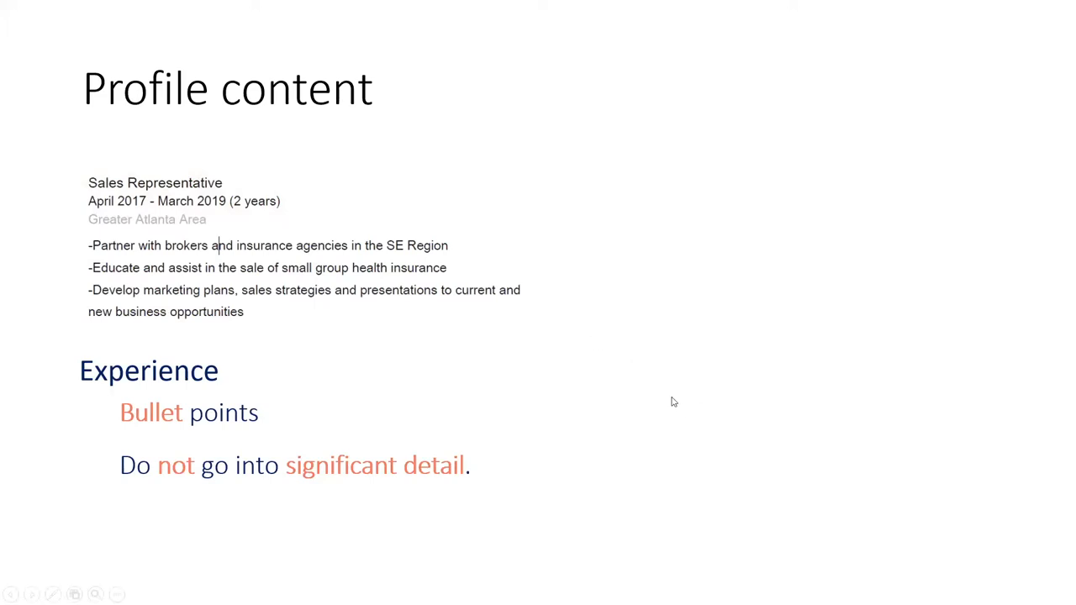
{"action": "mouse_move", "coordinate": [666, 395]}
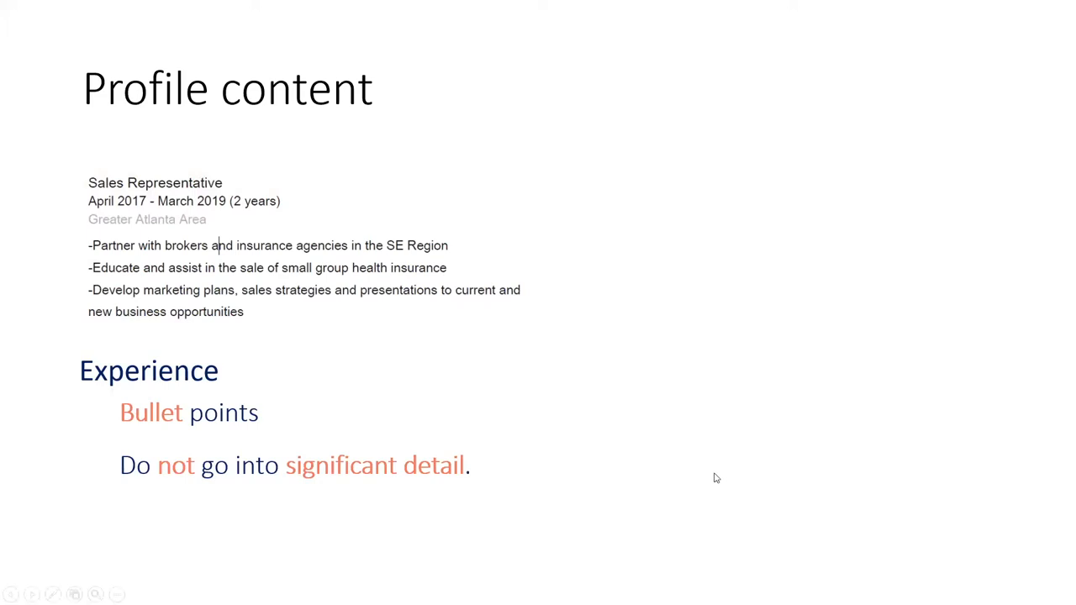
{"action": "mouse_move", "coordinate": [609, 458]}
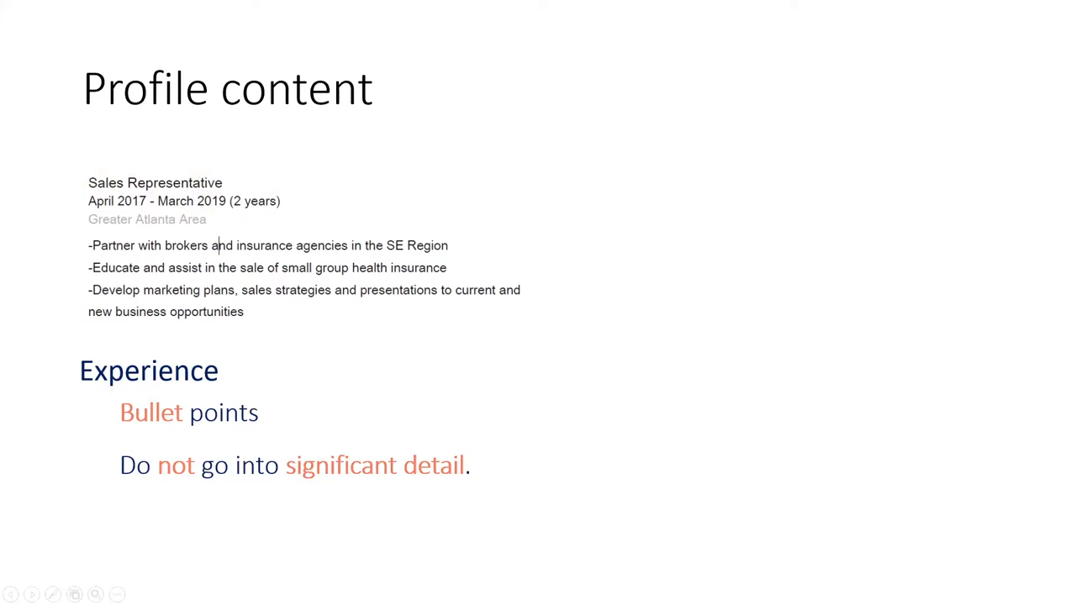
{"action": "mouse_move", "coordinate": [71, 515]}
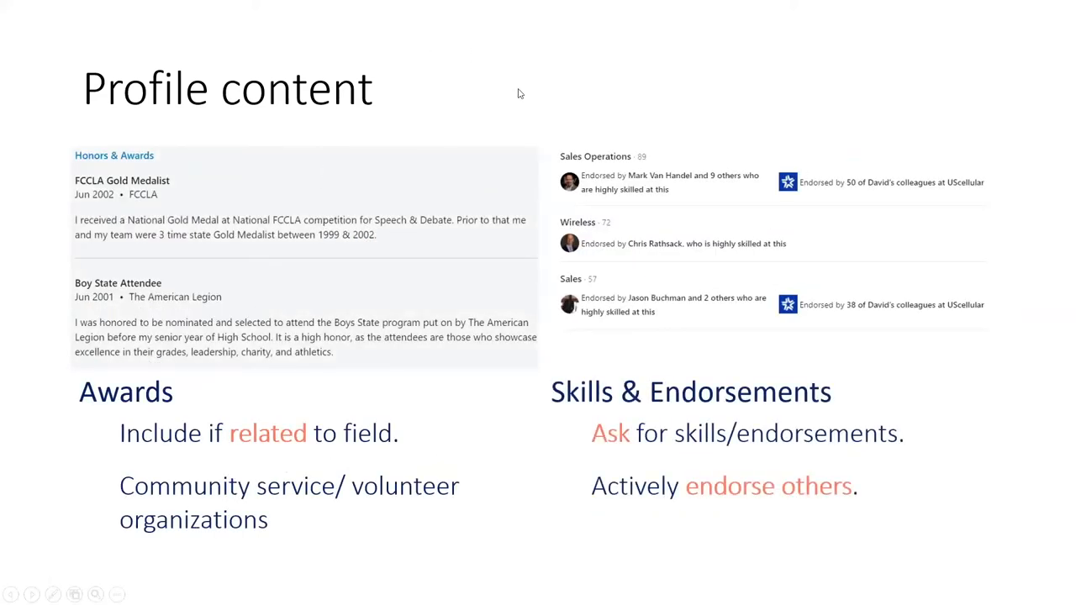
{"action": "mouse_move", "coordinate": [398, 175]}
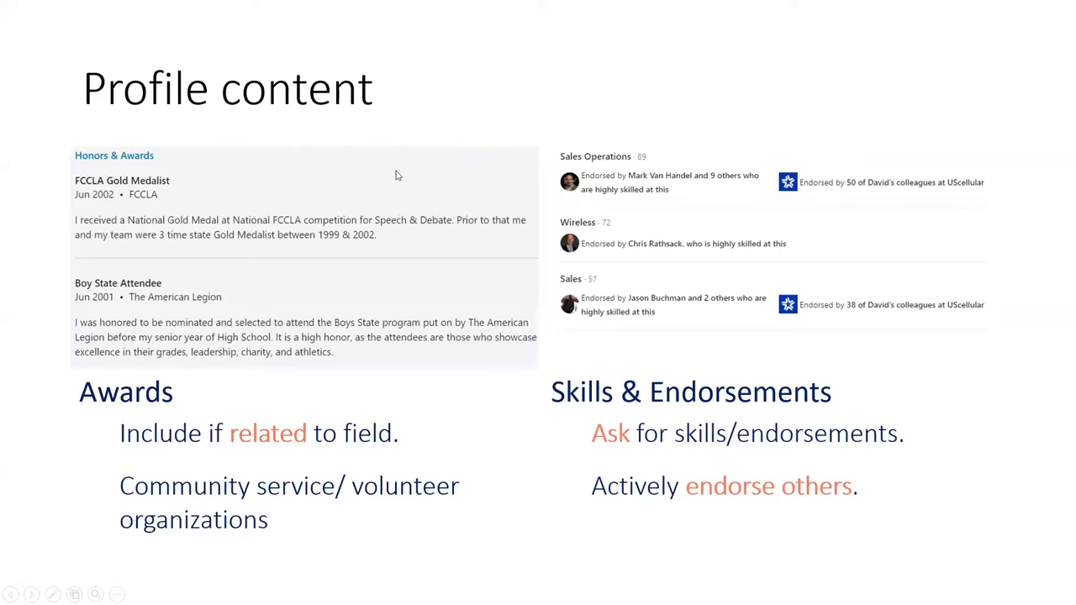
{"action": "mouse_move", "coordinate": [252, 319]}
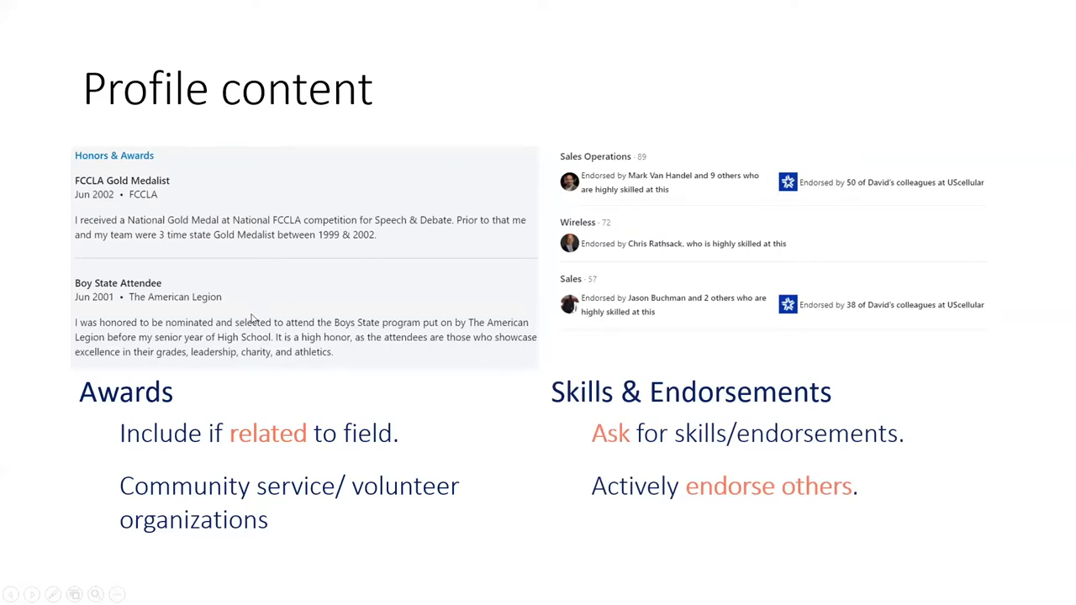
{"action": "mouse_move", "coordinate": [324, 220]}
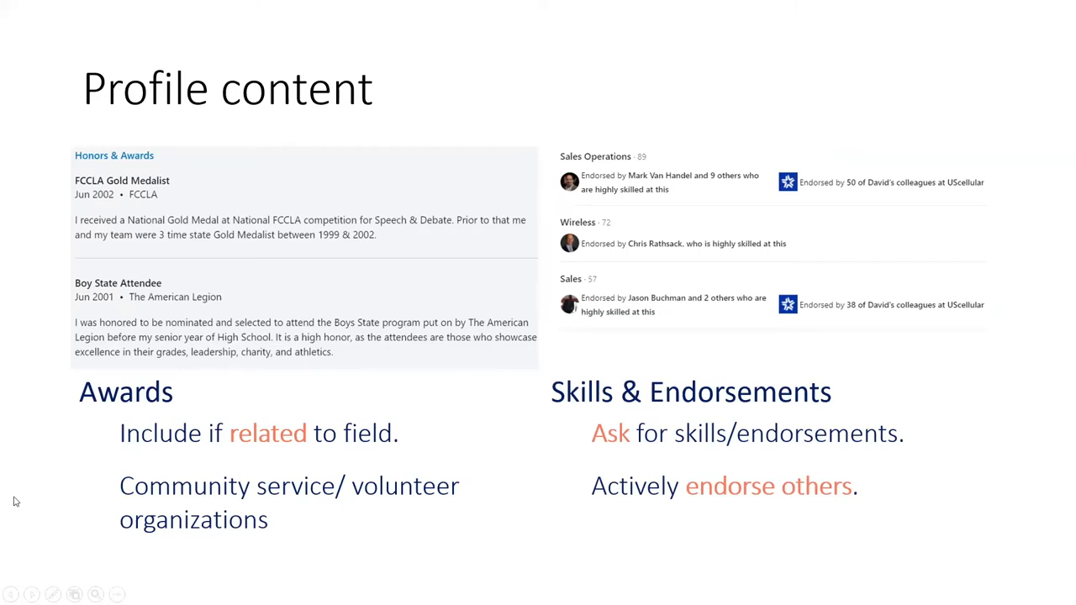
{"action": "mouse_move", "coordinate": [75, 385]}
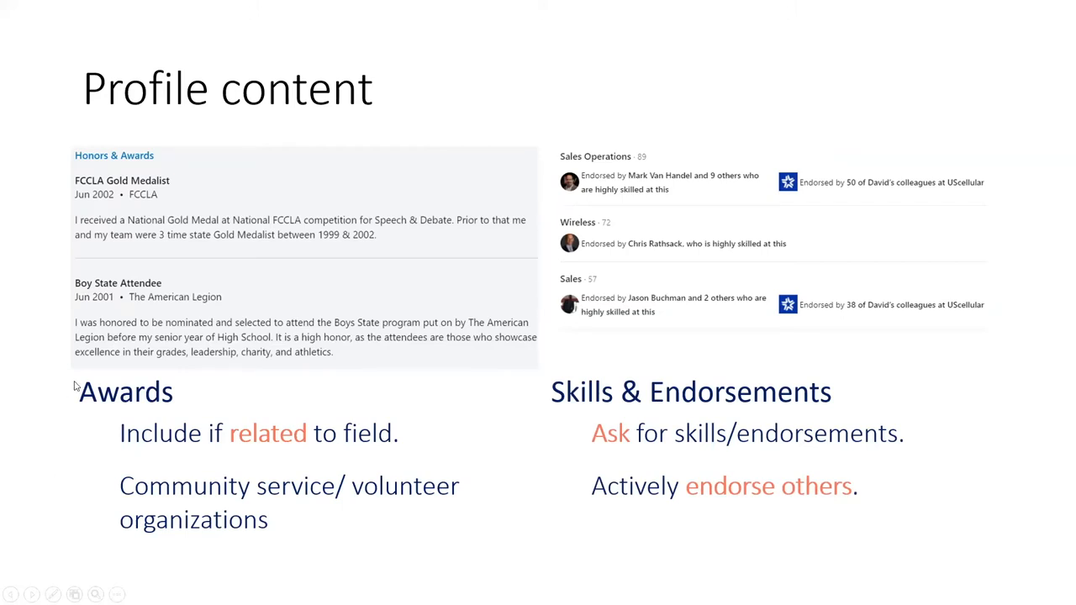
{"action": "mouse_move", "coordinate": [68, 391]}
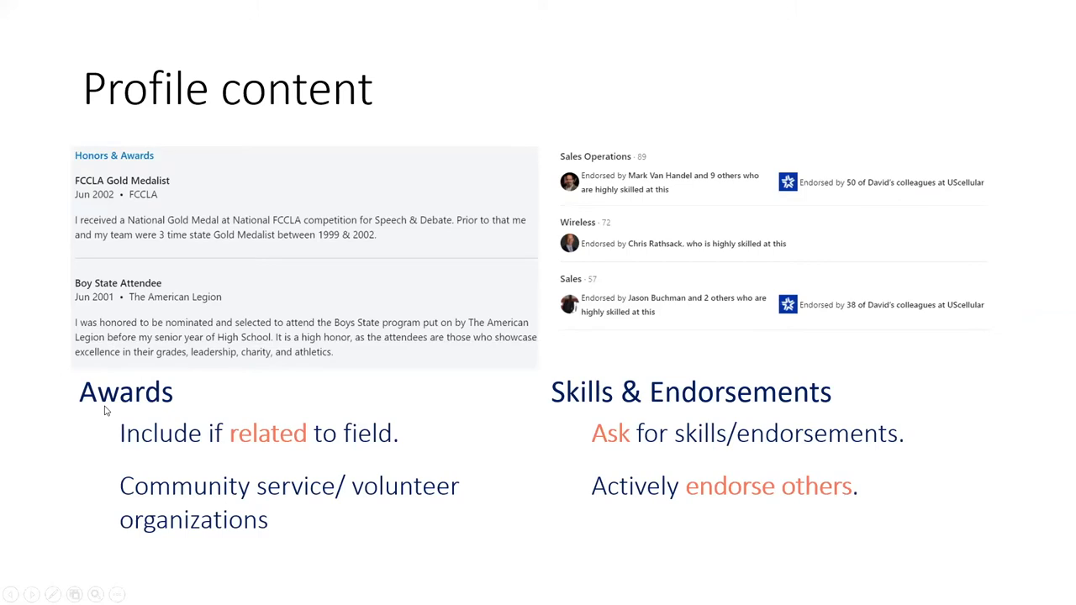
{"action": "mouse_move", "coordinate": [148, 560]}
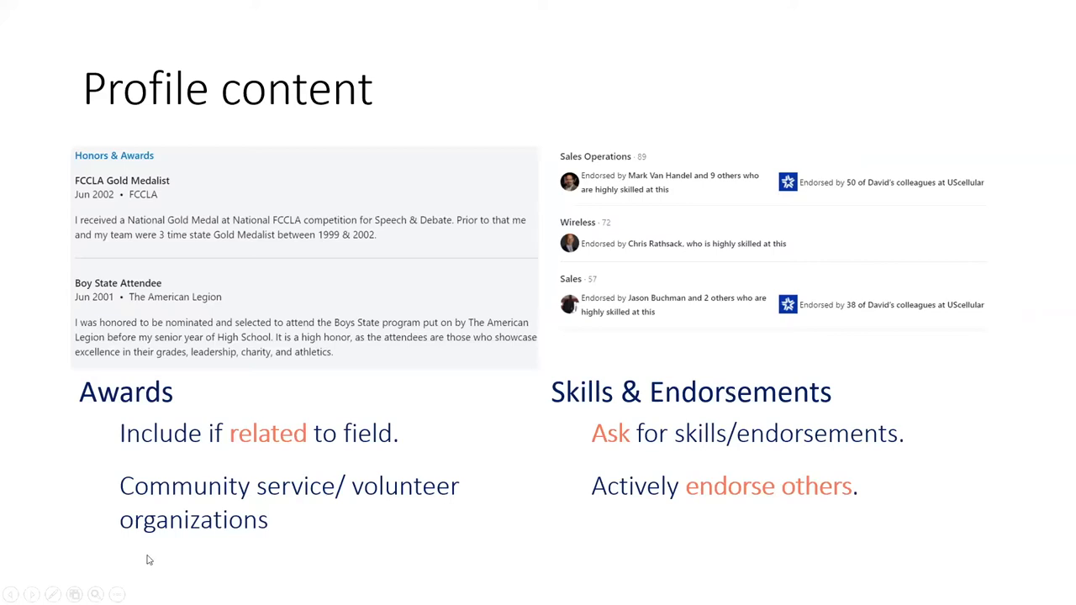
{"action": "mouse_move", "coordinate": [437, 238]}
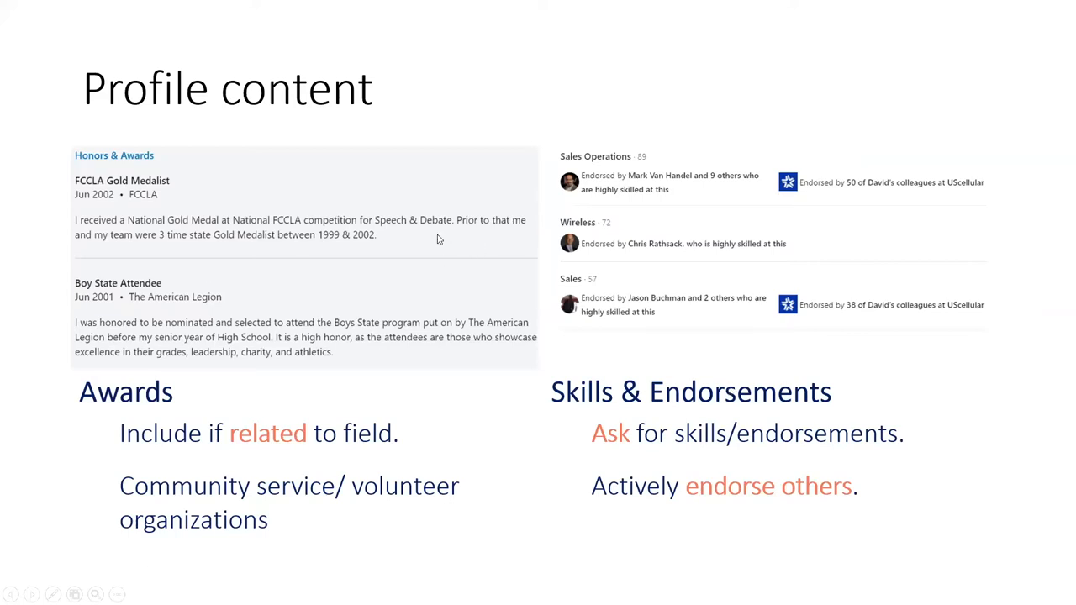
{"action": "mouse_move", "coordinate": [389, 462]}
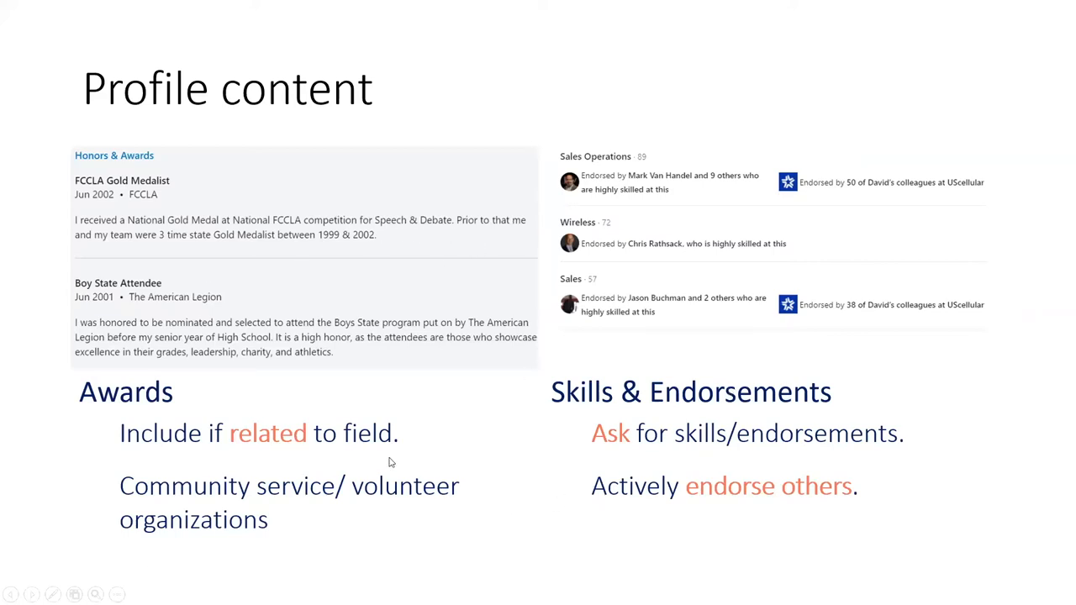
{"action": "mouse_move", "coordinate": [474, 478]}
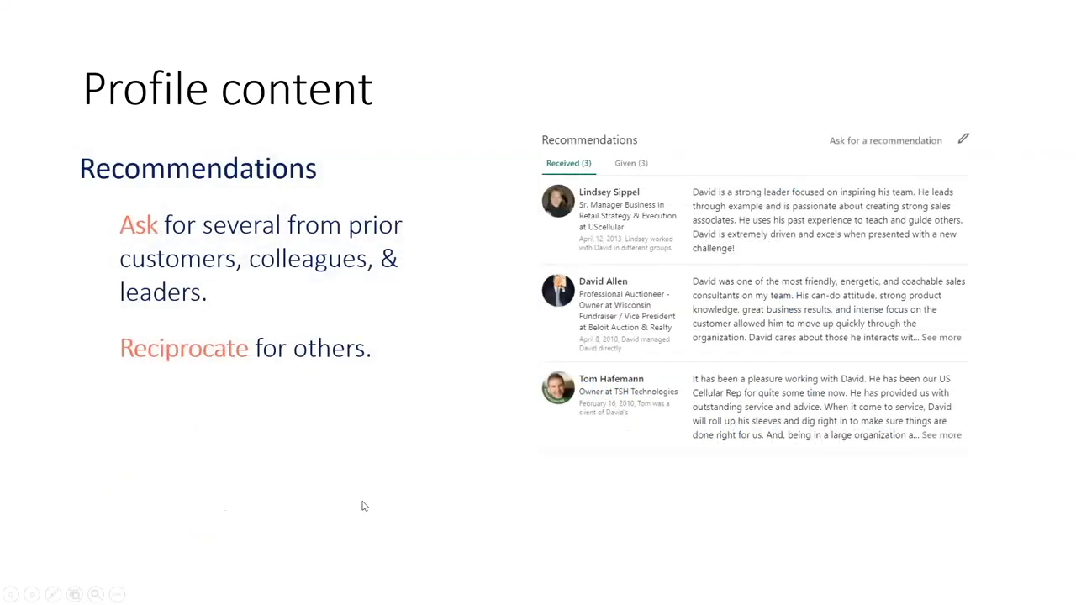
{"action": "mouse_move", "coordinate": [344, 487]}
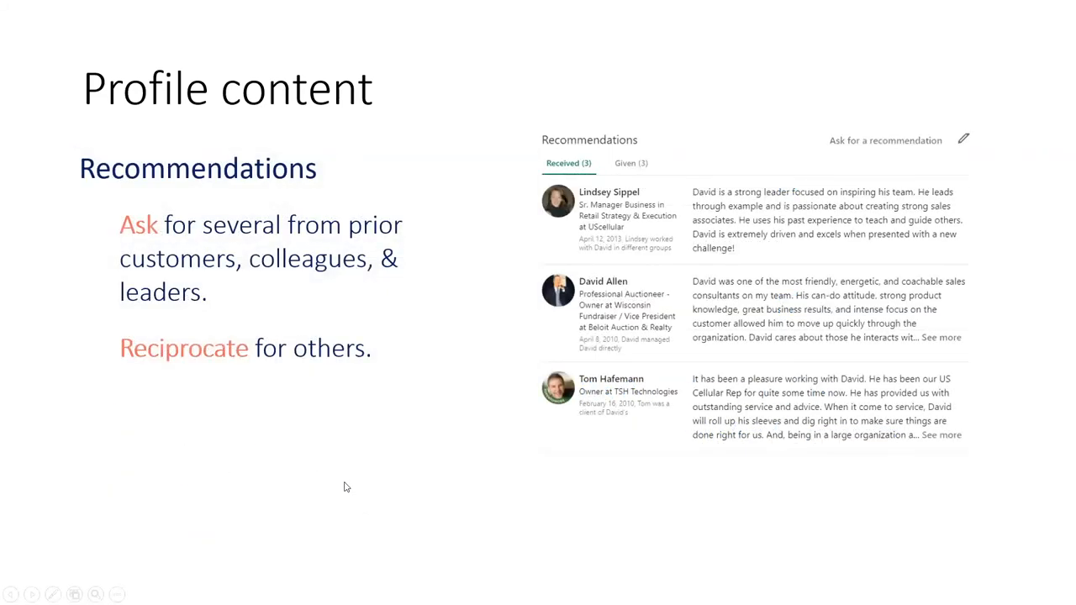
{"action": "mouse_move", "coordinate": [413, 411]}
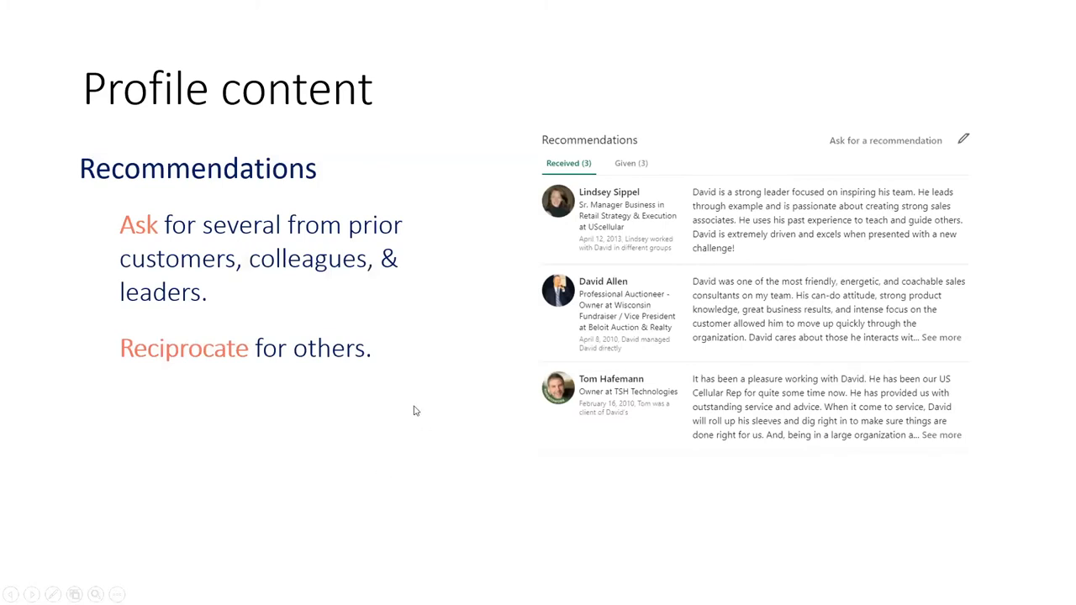
{"action": "mouse_move", "coordinate": [377, 453]}
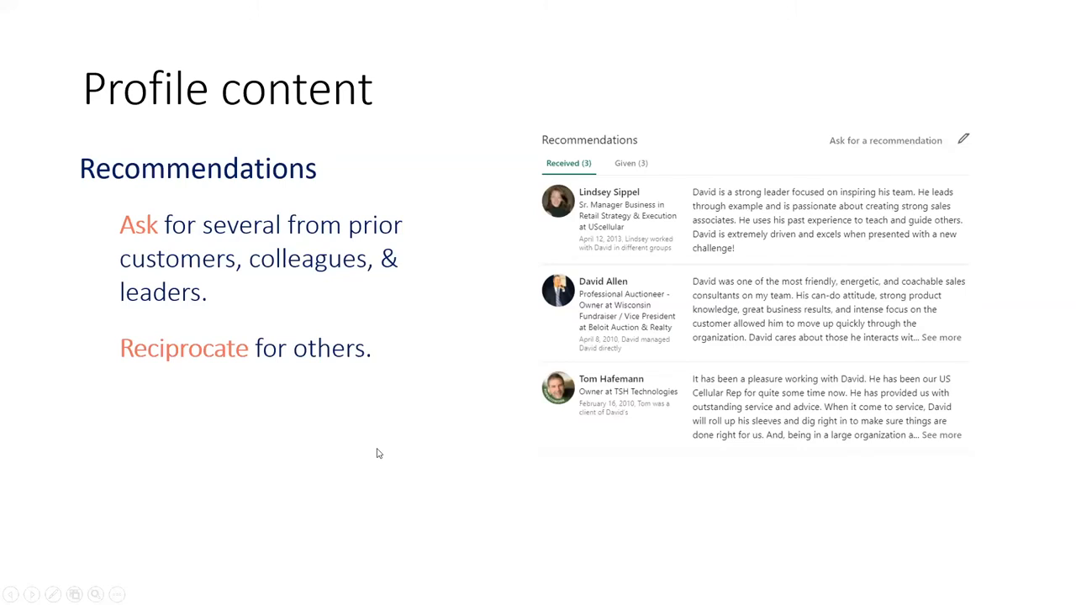
{"action": "mouse_move", "coordinate": [294, 443]}
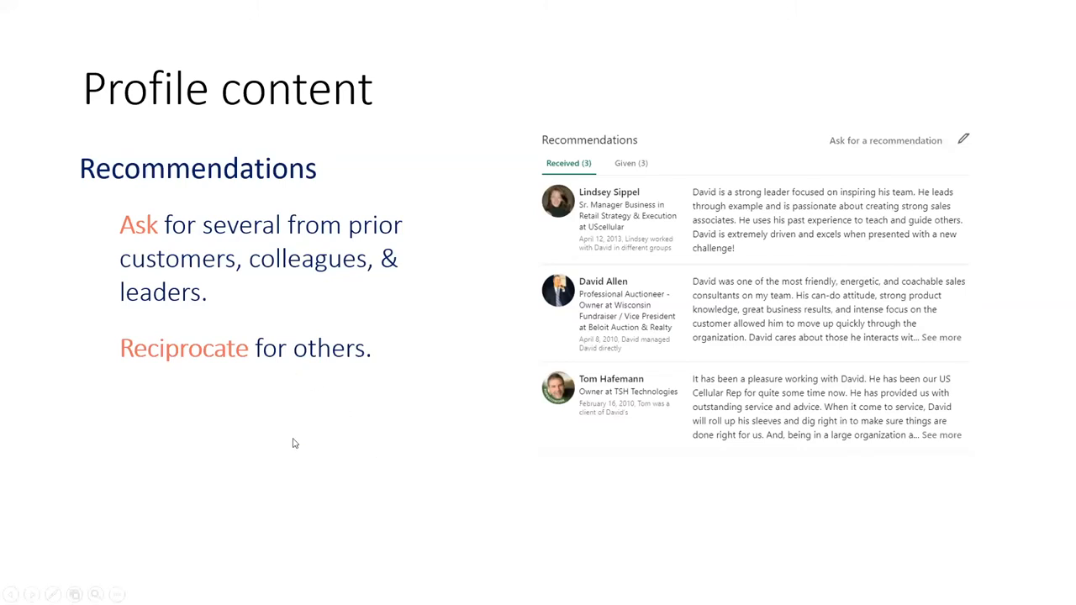
{"action": "mouse_move", "coordinate": [300, 457]}
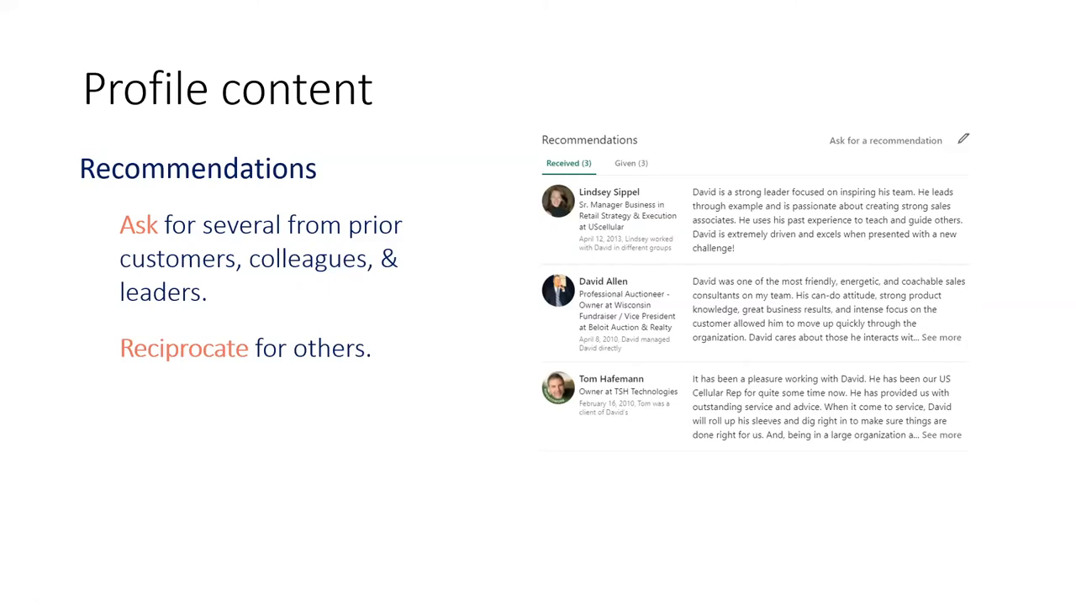
{"action": "mouse_move", "coordinate": [189, 391]}
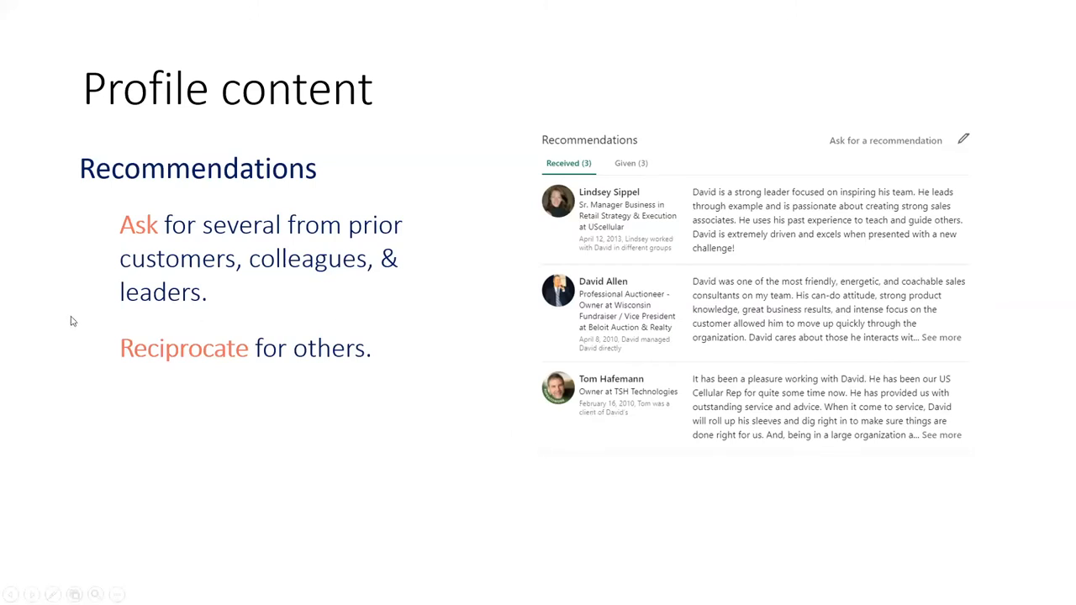
{"action": "mouse_move", "coordinate": [318, 416]}
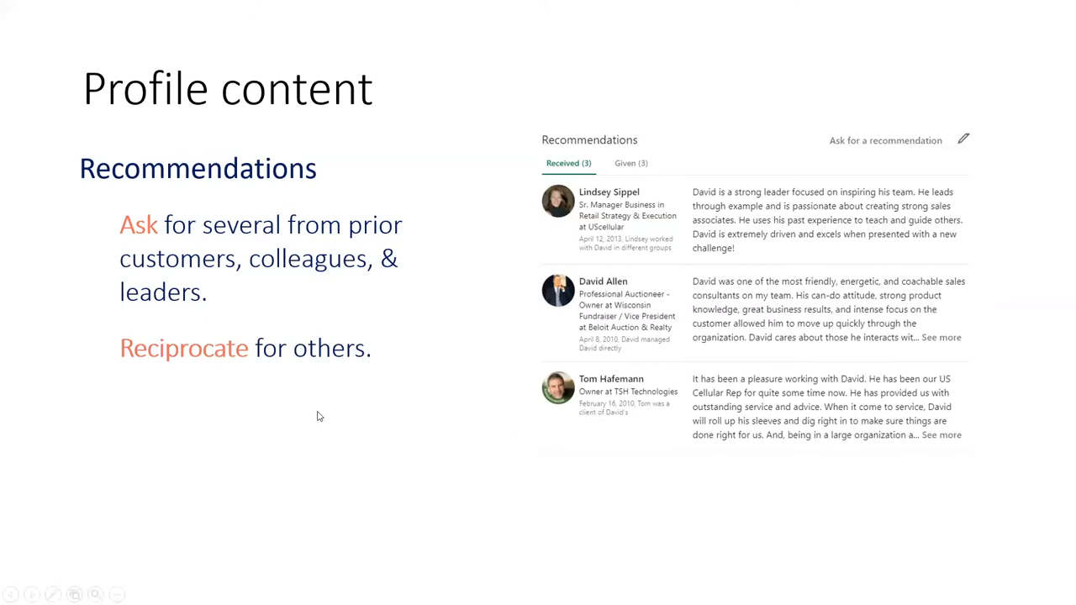
{"action": "mouse_move", "coordinate": [315, 436]}
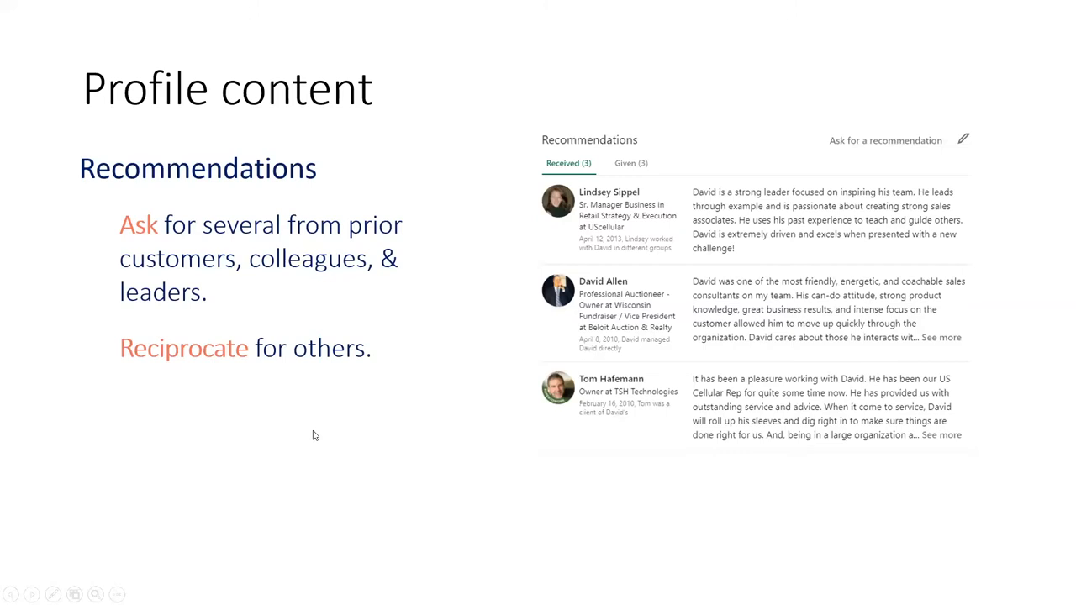
{"action": "mouse_move", "coordinate": [311, 443]}
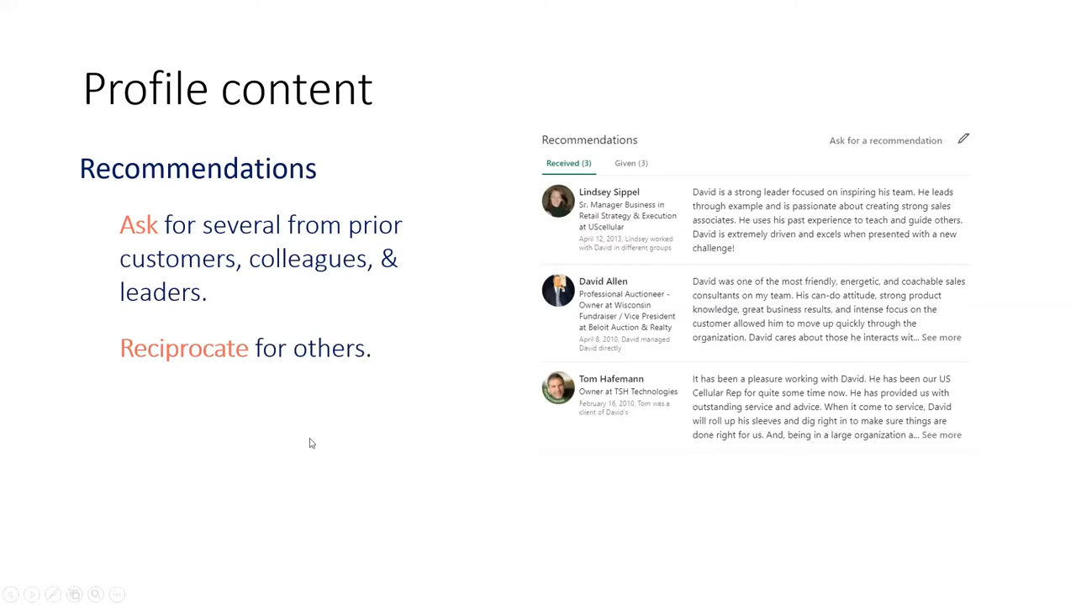
{"action": "mouse_move", "coordinate": [577, 427]}
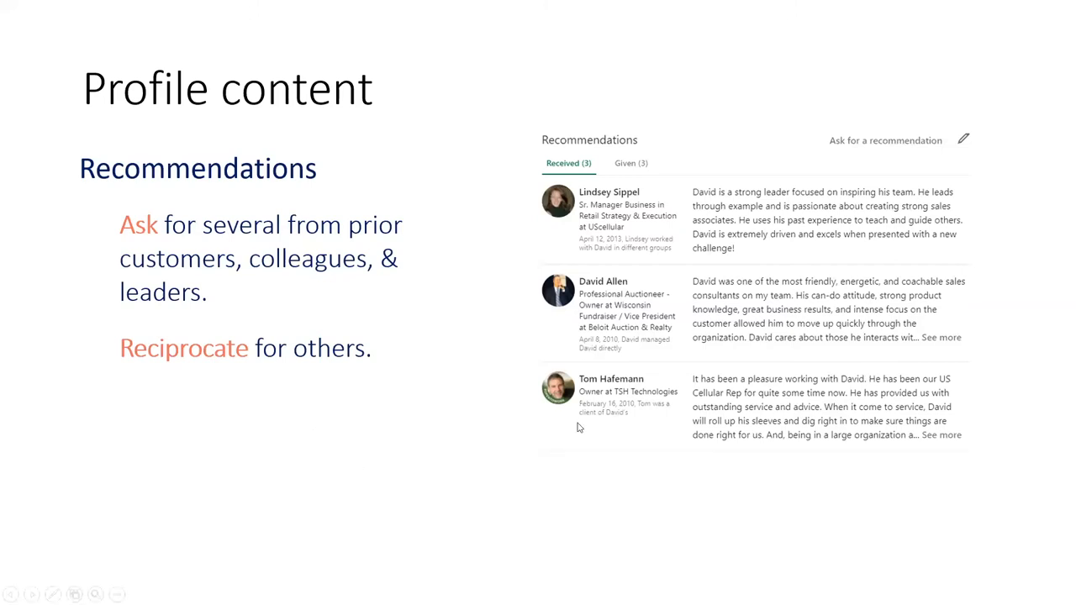
{"action": "mouse_move", "coordinate": [459, 238]}
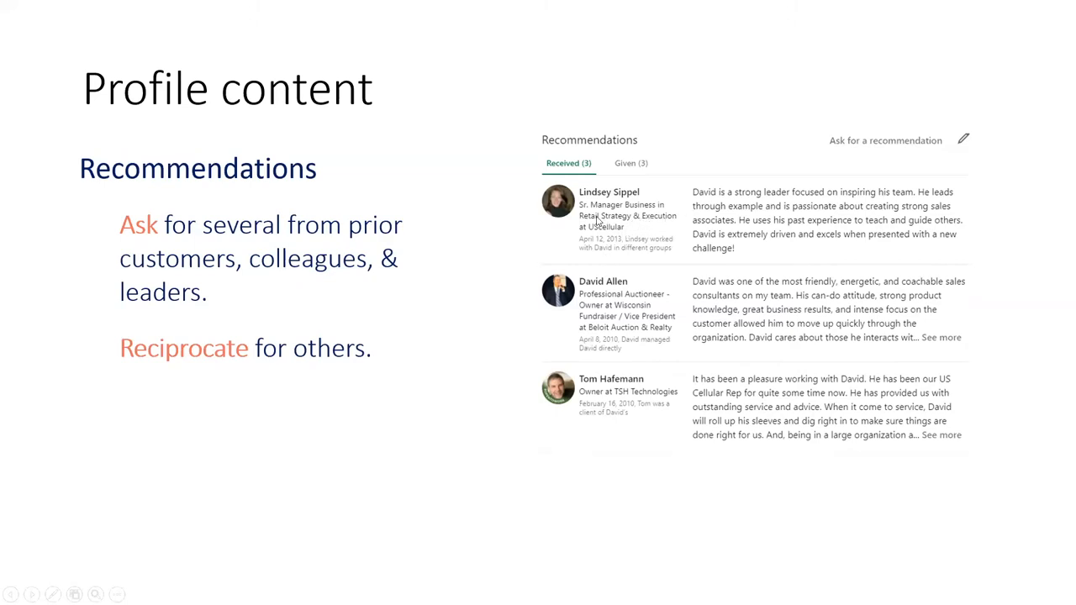
{"action": "mouse_move", "coordinate": [824, 202]}
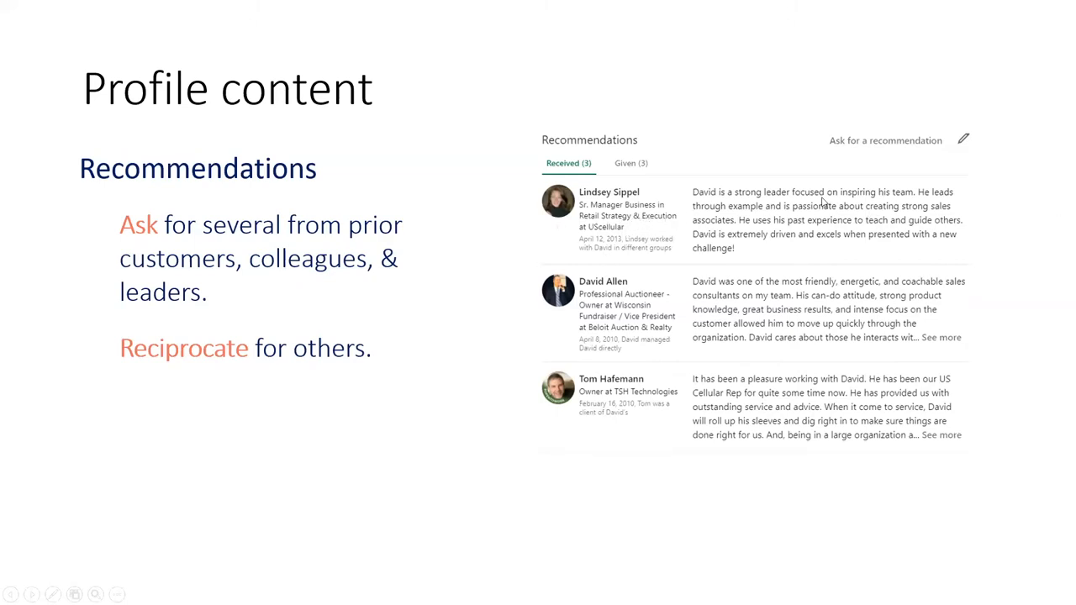
{"action": "mouse_move", "coordinate": [592, 463]}
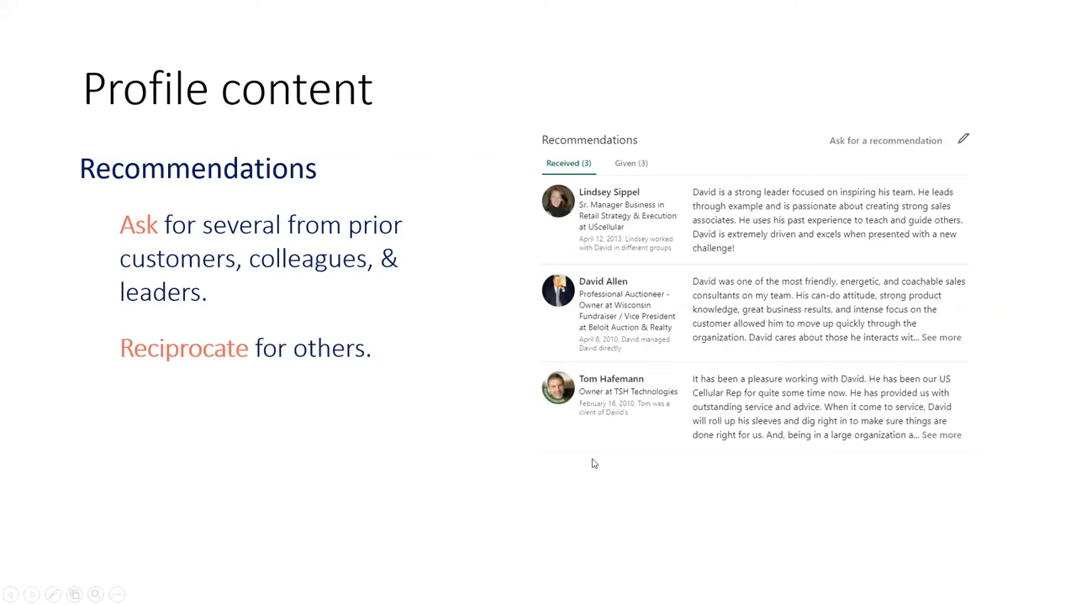
{"action": "mouse_move", "coordinate": [479, 469]}
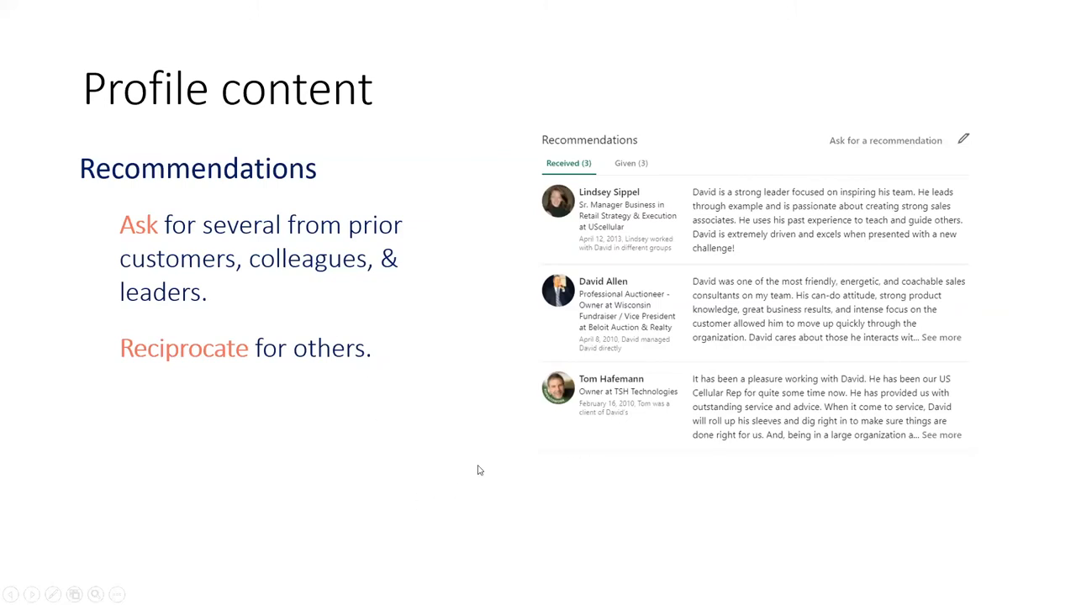
{"action": "mouse_move", "coordinate": [603, 373]}
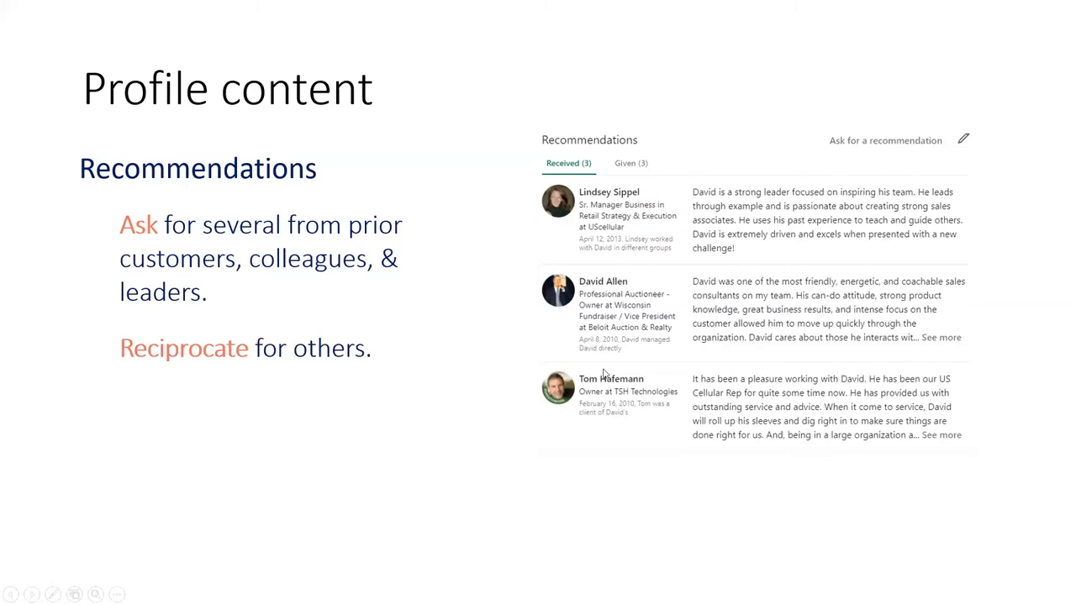
{"action": "mouse_move", "coordinate": [287, 524]}
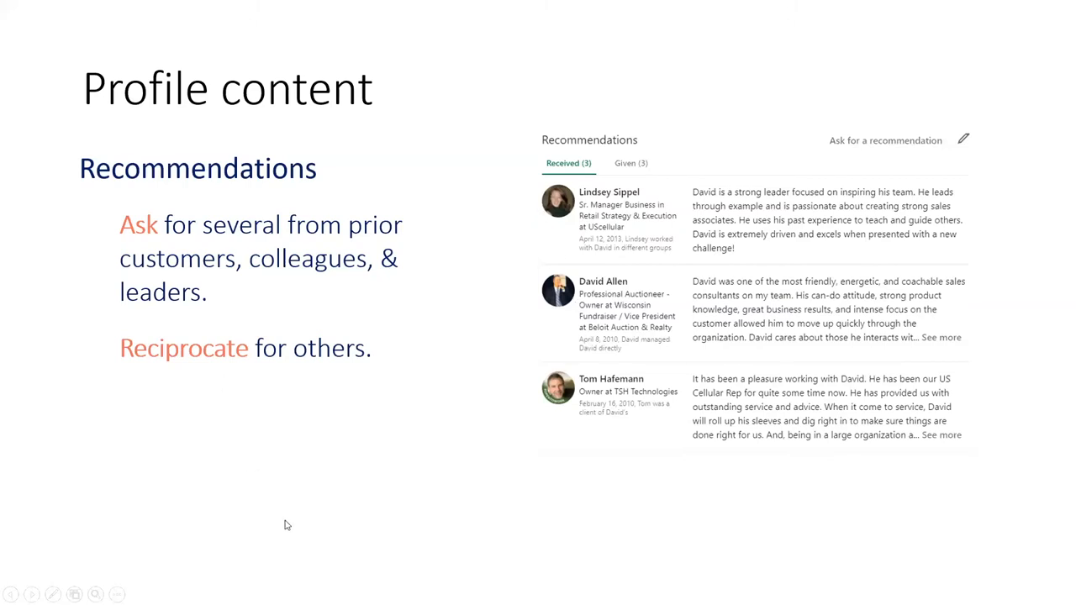
{"action": "mouse_move", "coordinate": [286, 531]}
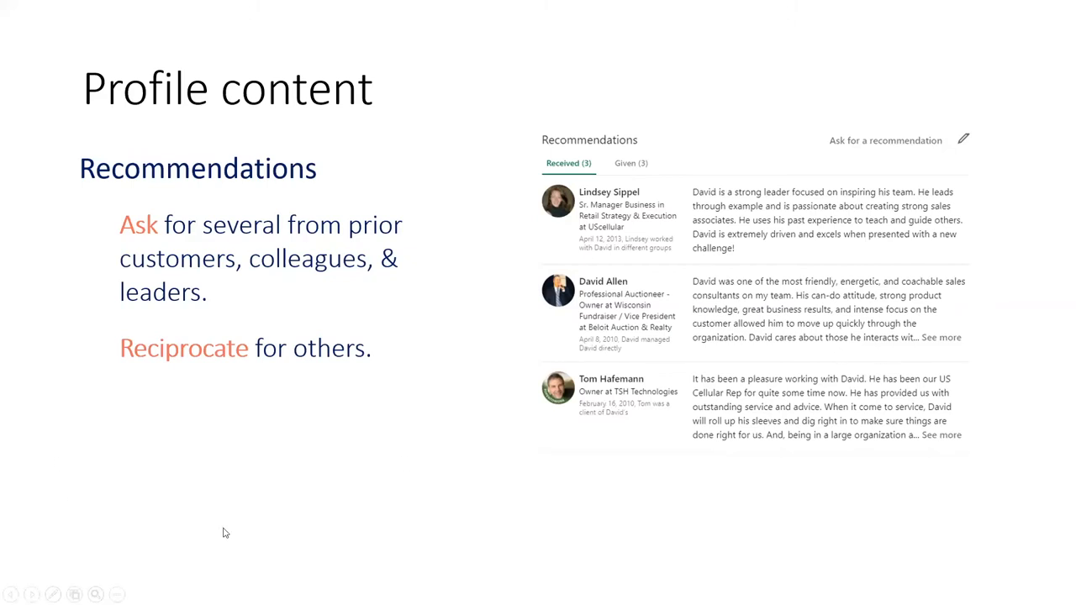
{"action": "mouse_move", "coordinate": [283, 466]}
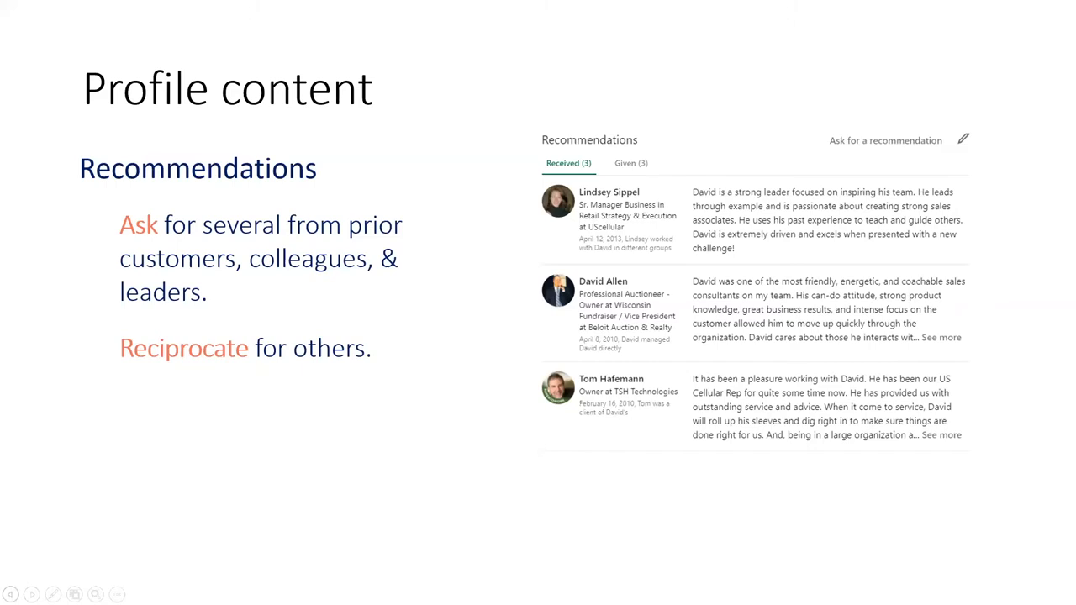
{"action": "mouse_move", "coordinate": [271, 287]}
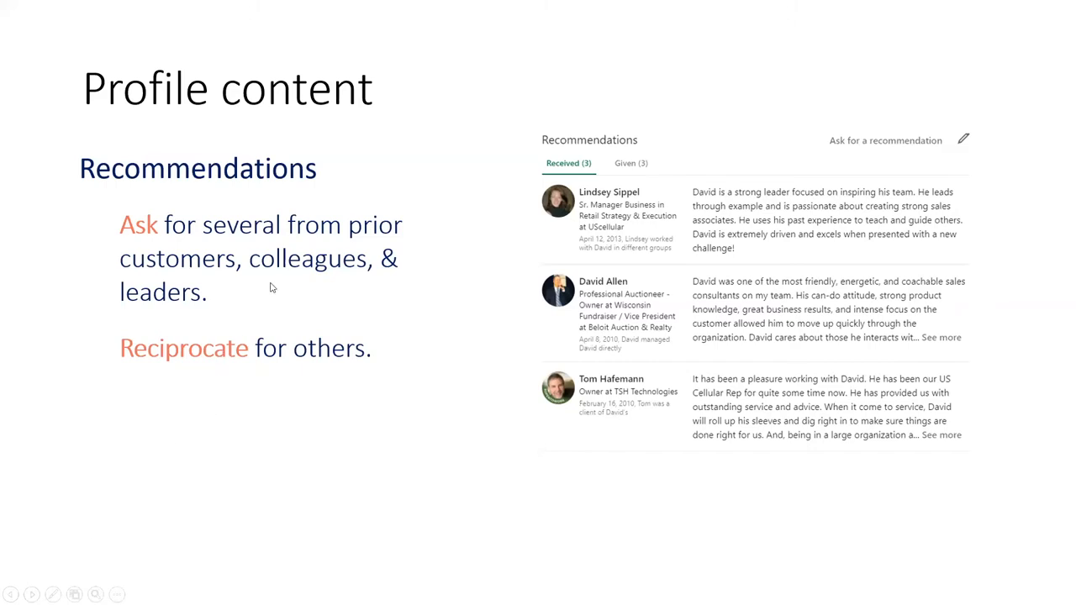
{"action": "mouse_move", "coordinate": [331, 473]}
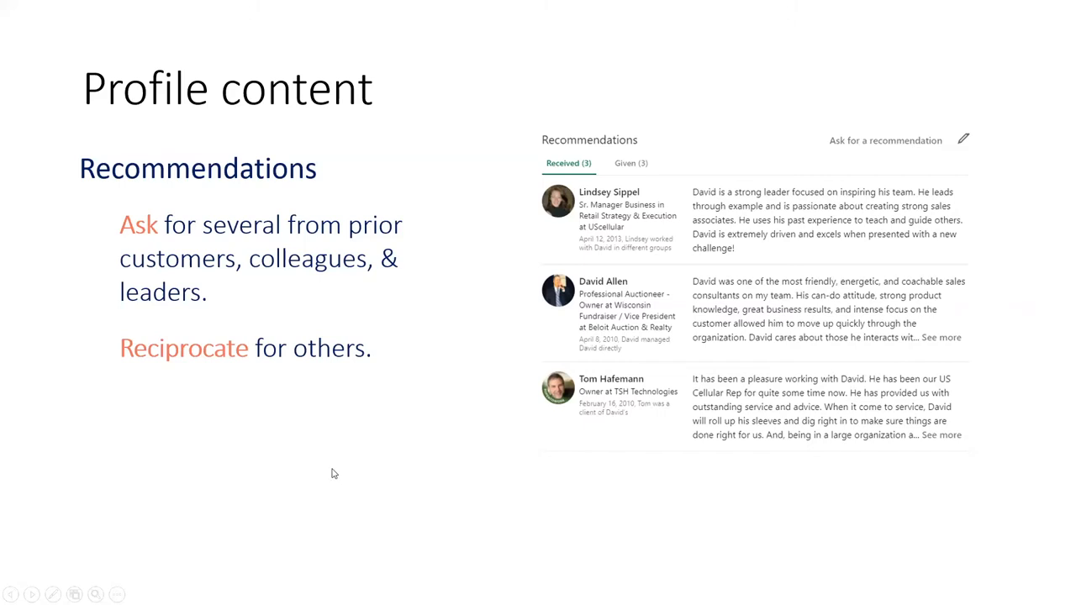
{"action": "mouse_move", "coordinate": [263, 456]}
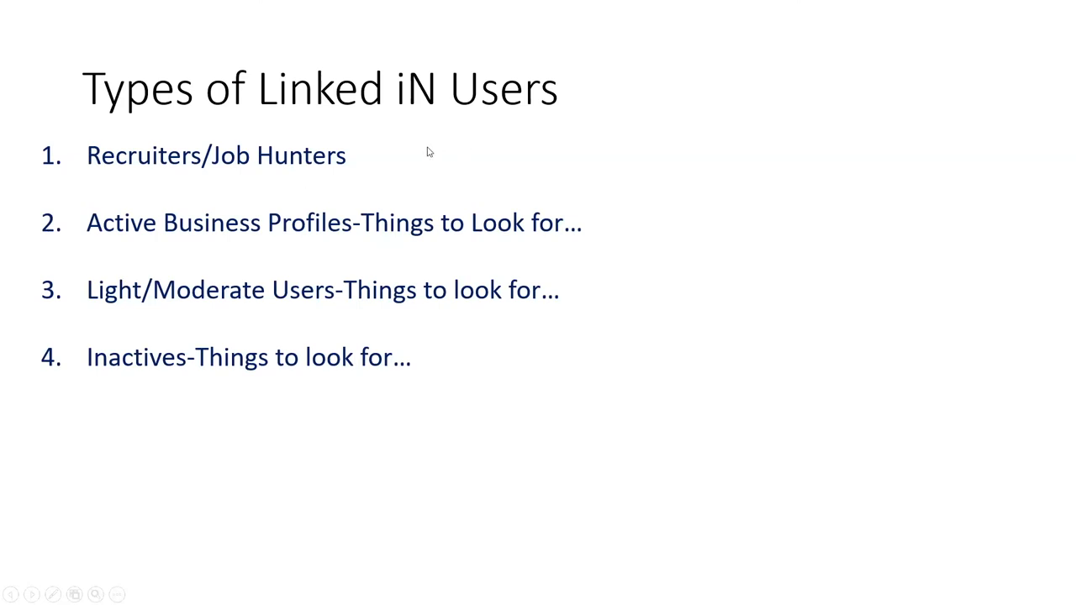
{"action": "mouse_move", "coordinate": [695, 201]}
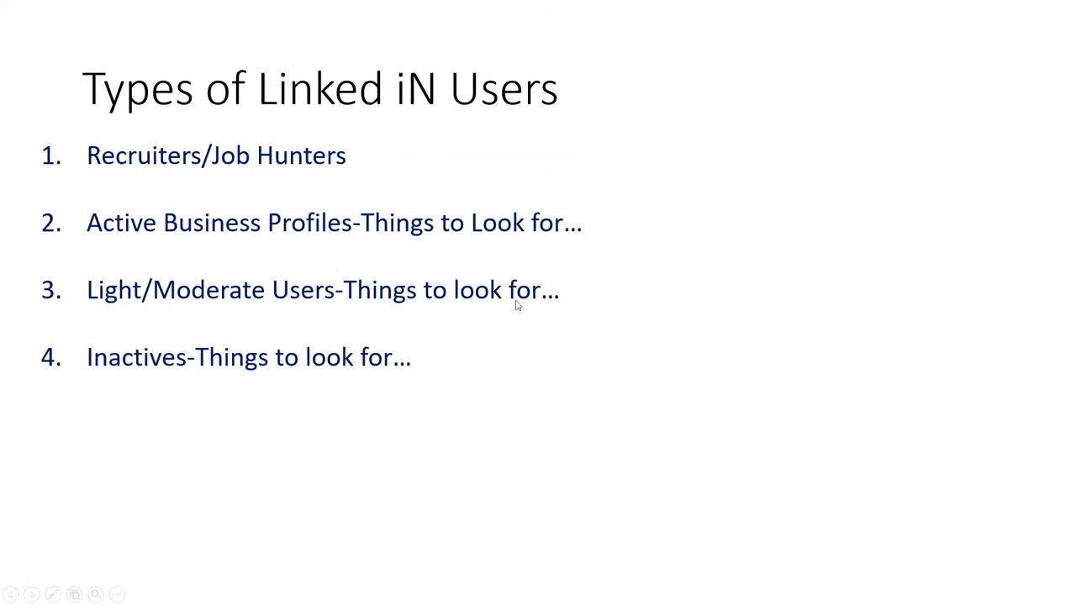
{"action": "mouse_move", "coordinate": [548, 322]}
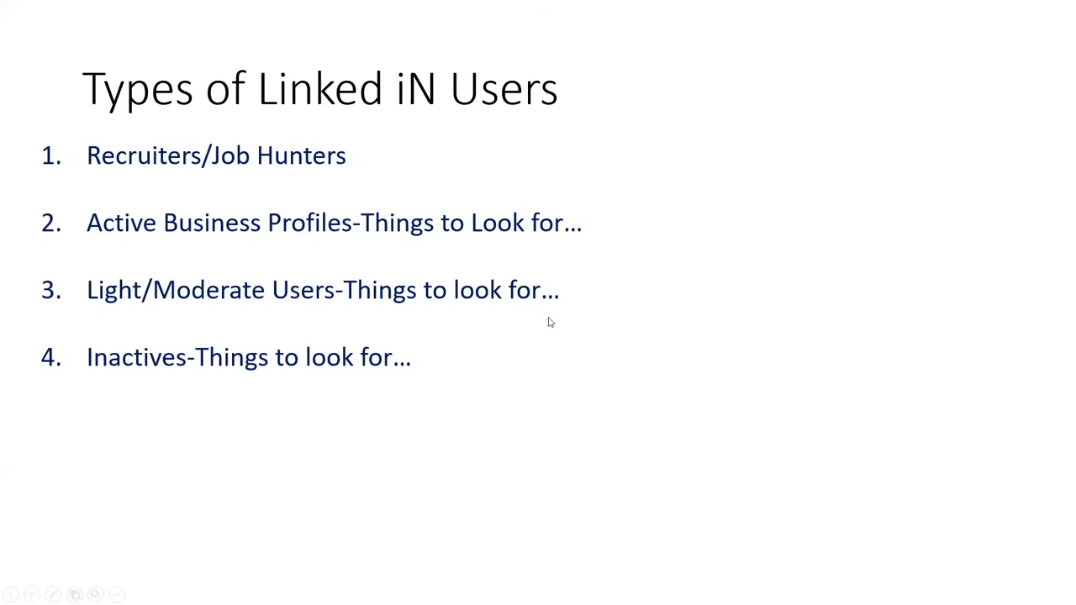
{"action": "mouse_move", "coordinate": [309, 305]}
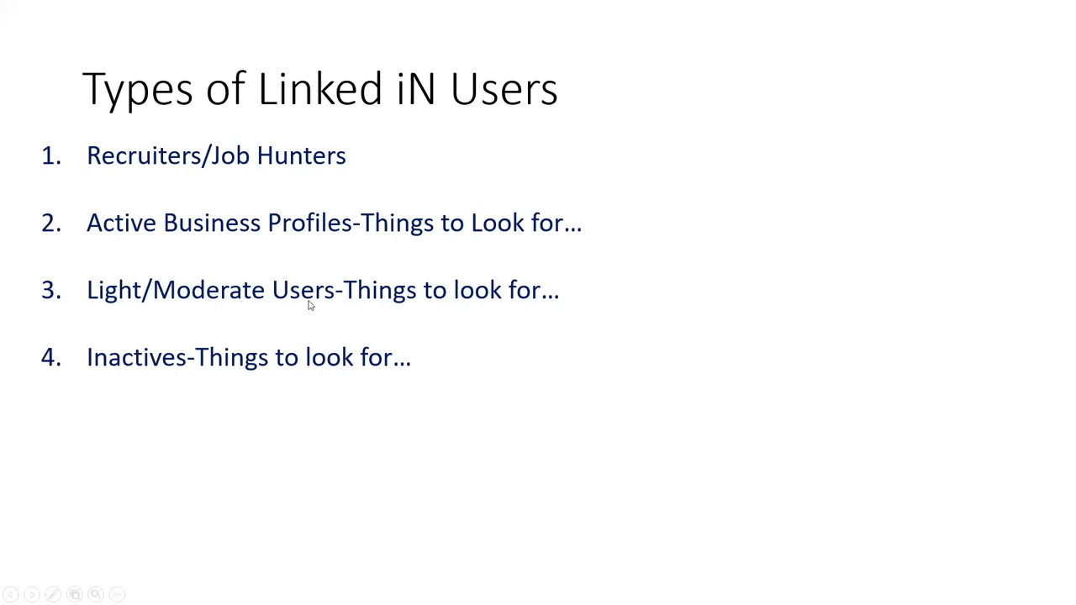
{"action": "mouse_move", "coordinate": [224, 470]}
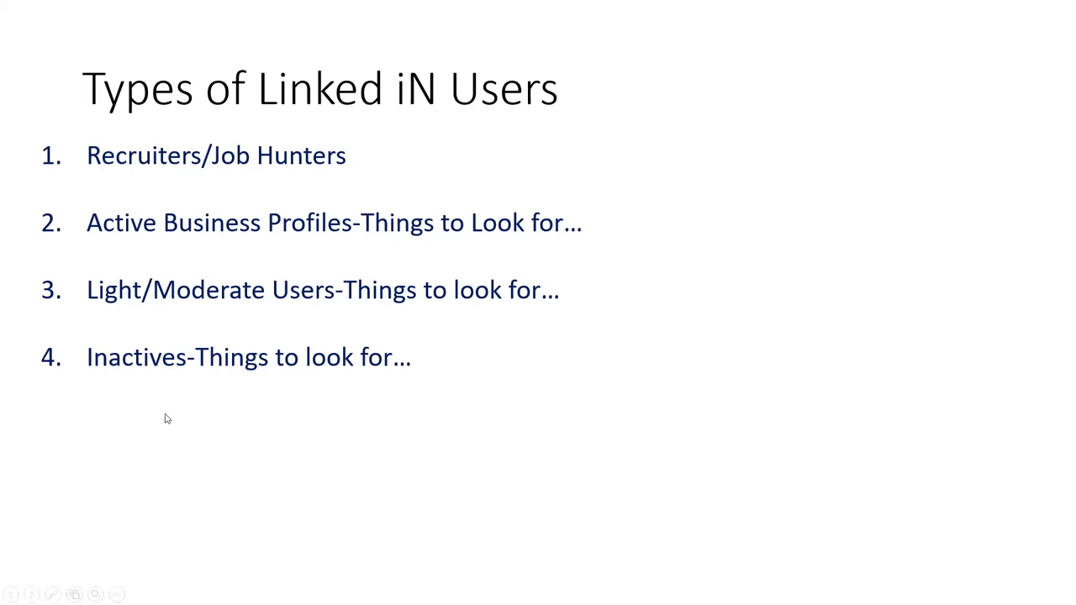
{"action": "mouse_move", "coordinate": [289, 426]}
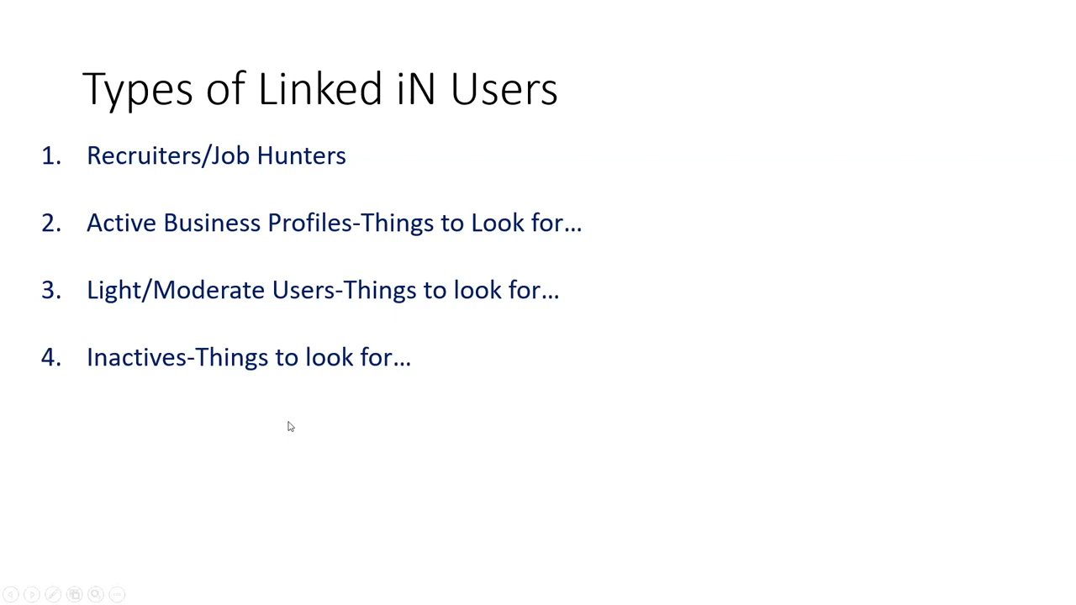
{"action": "mouse_move", "coordinate": [369, 461]}
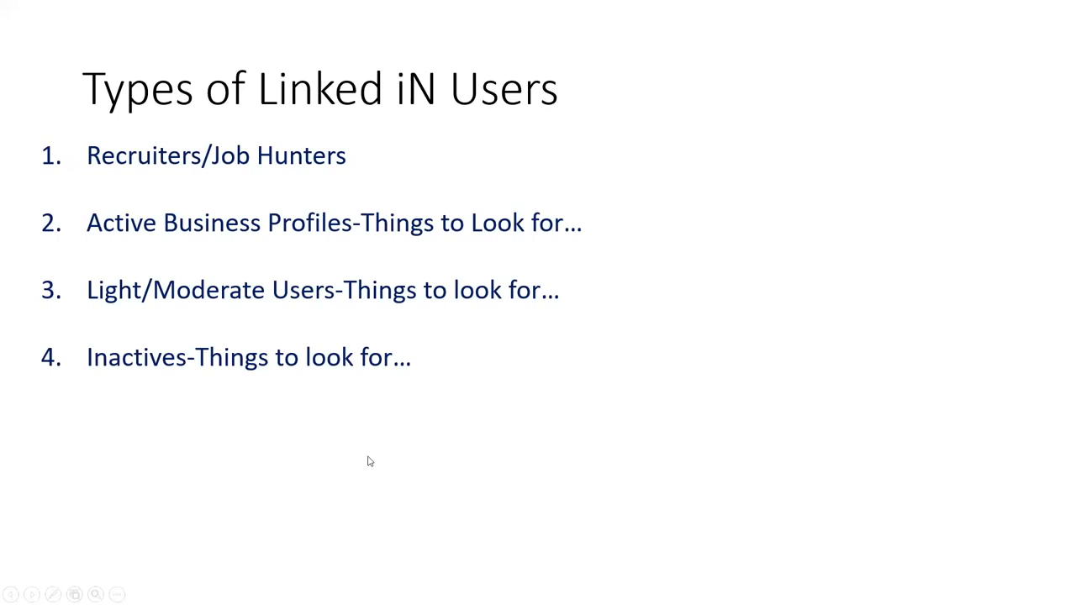
{"action": "mouse_move", "coordinate": [186, 396]}
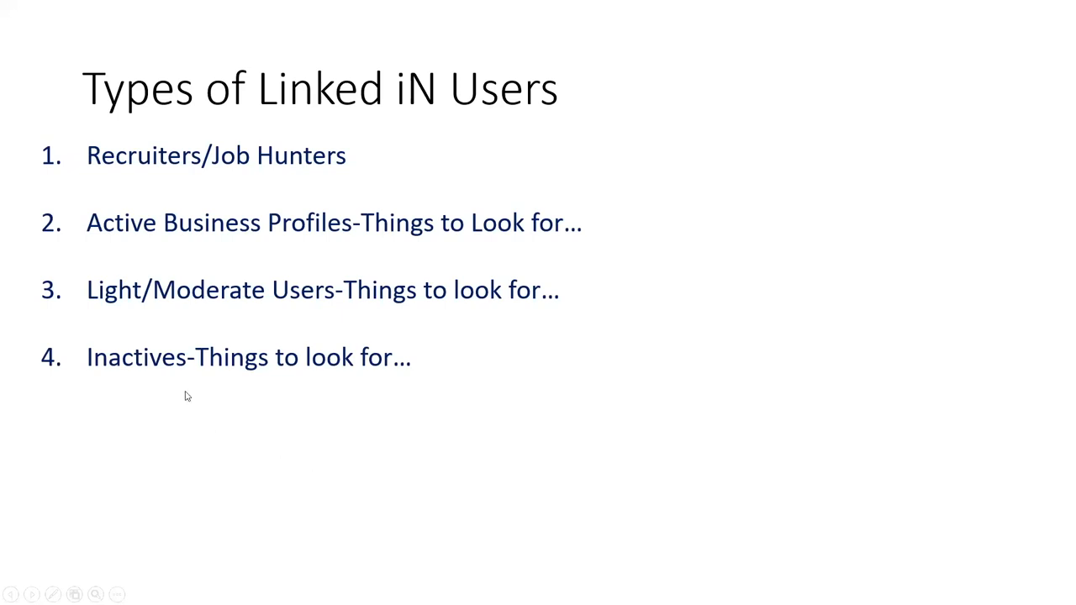
{"action": "mouse_move", "coordinate": [357, 407]}
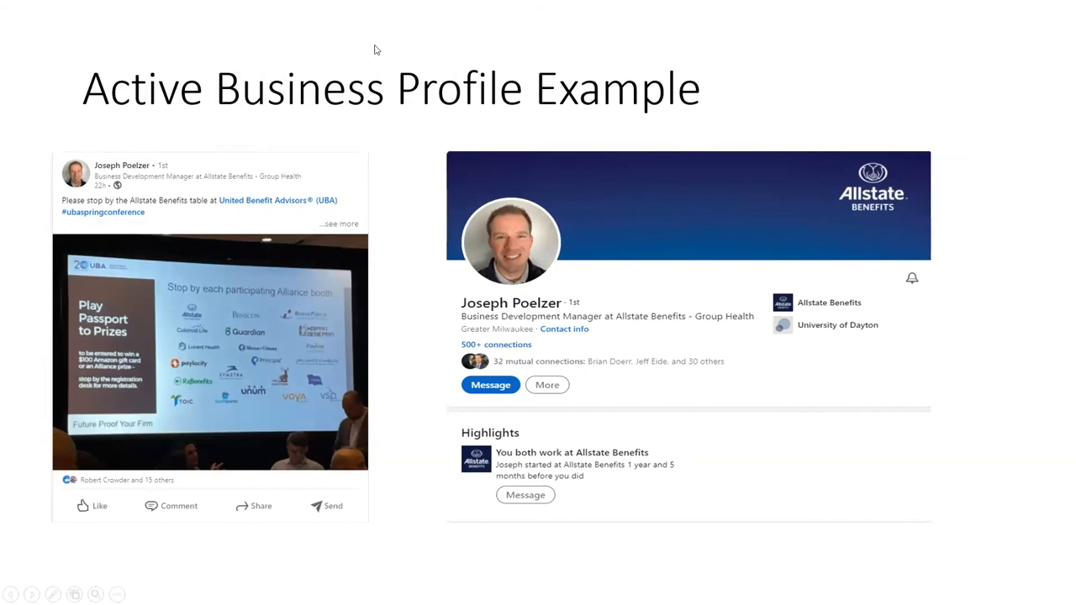
{"action": "mouse_move", "coordinate": [747, 249]}
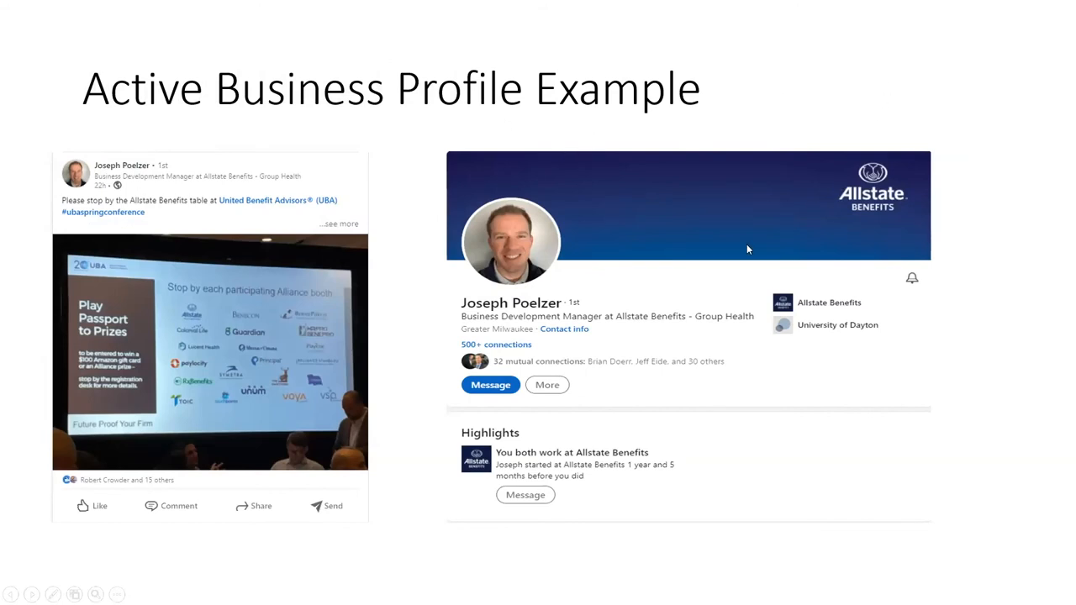
{"action": "mouse_move", "coordinate": [124, 164]}
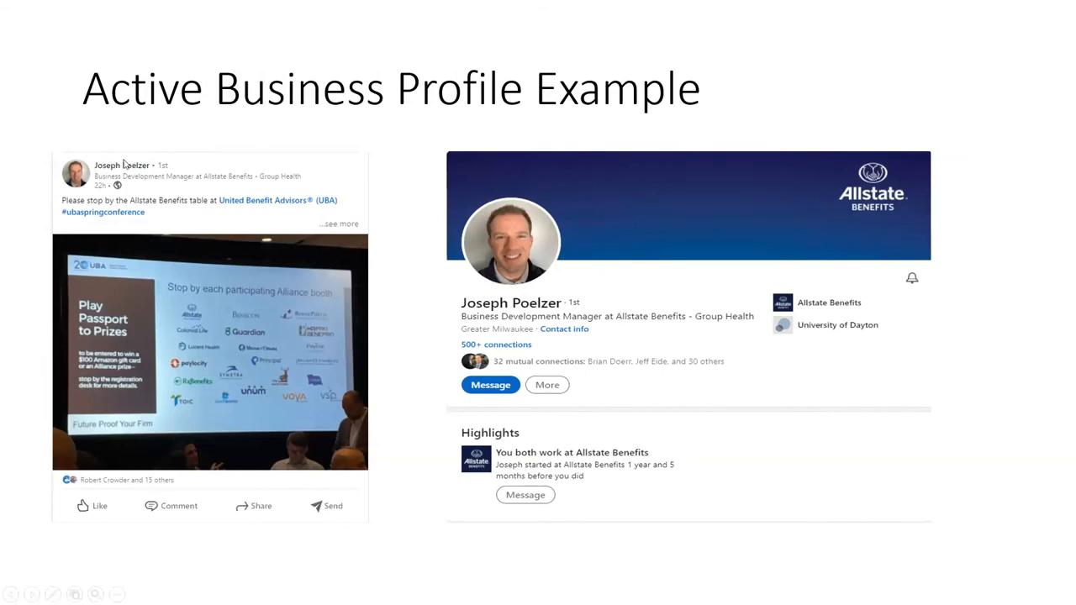
{"action": "mouse_move", "coordinate": [328, 429]}
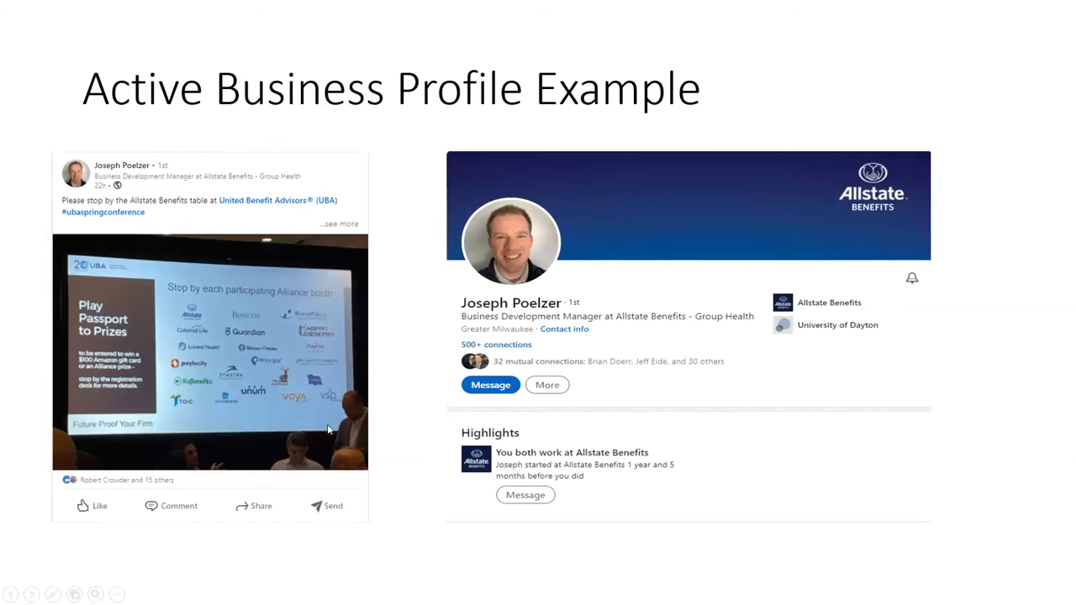
{"action": "mouse_move", "coordinate": [821, 137]}
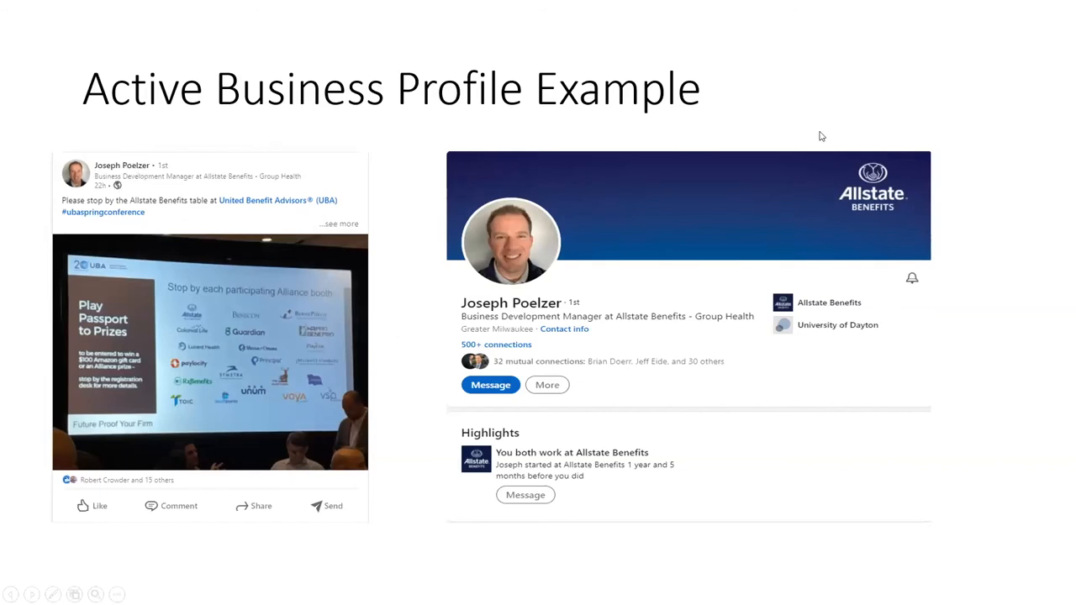
{"action": "mouse_move", "coordinate": [477, 250]}
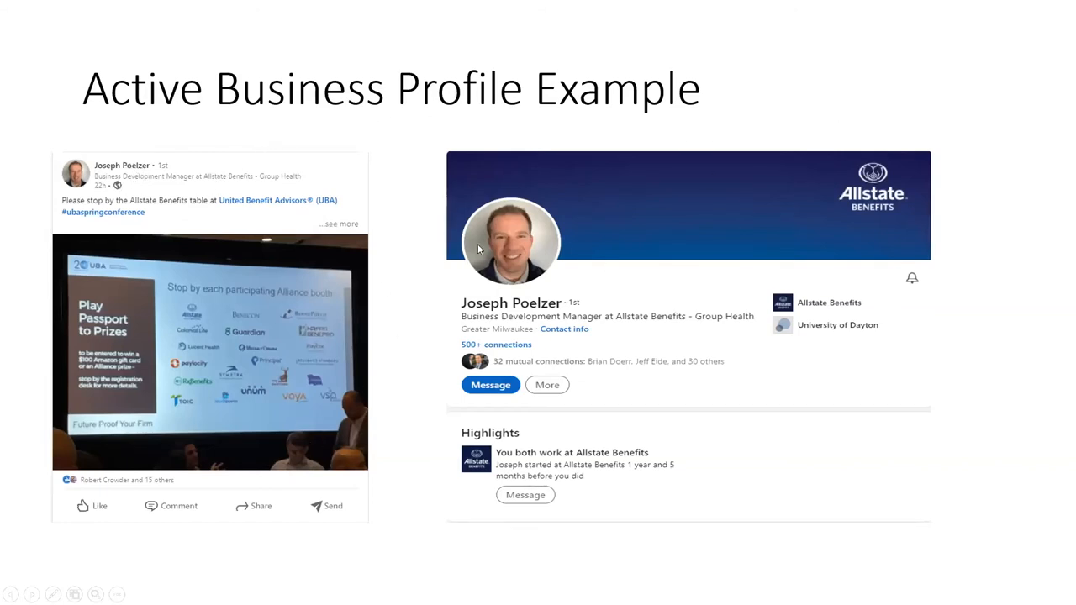
{"action": "mouse_move", "coordinate": [789, 456]}
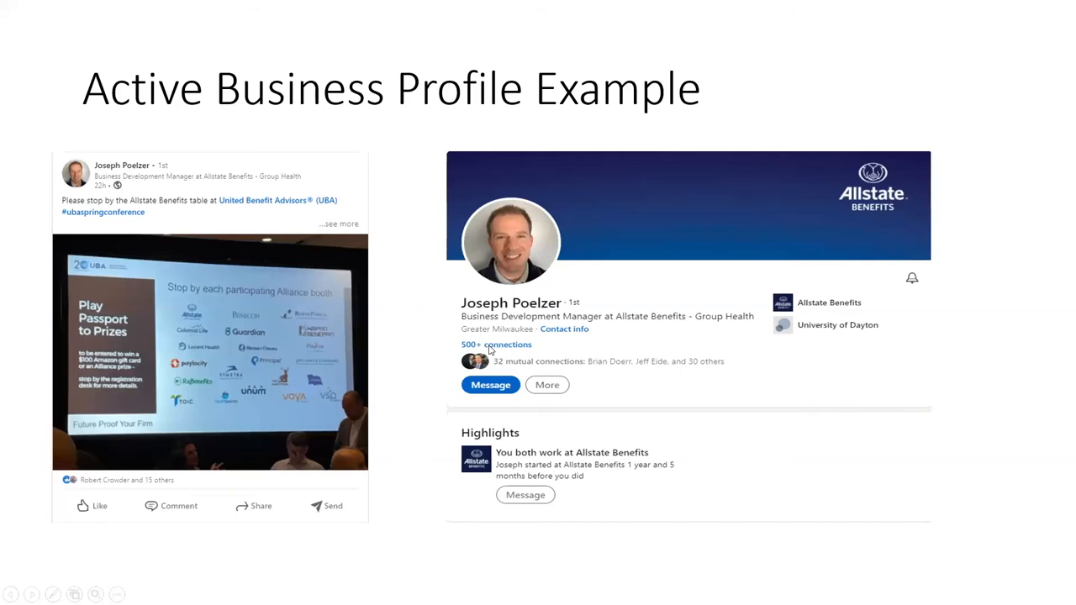
{"action": "mouse_move", "coordinate": [882, 441]}
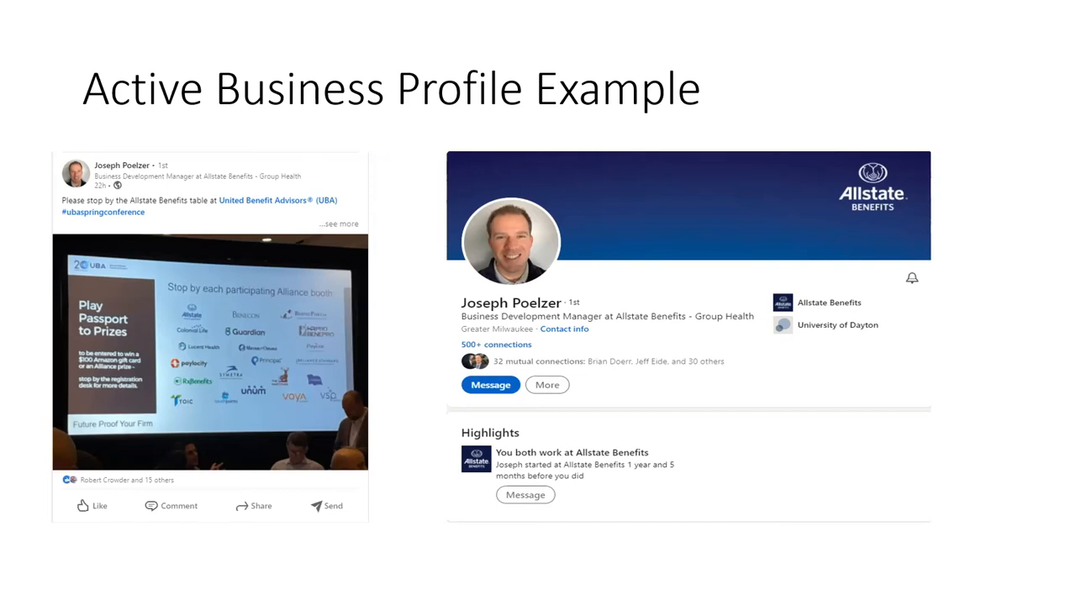
{"action": "mouse_move", "coordinate": [219, 559]}
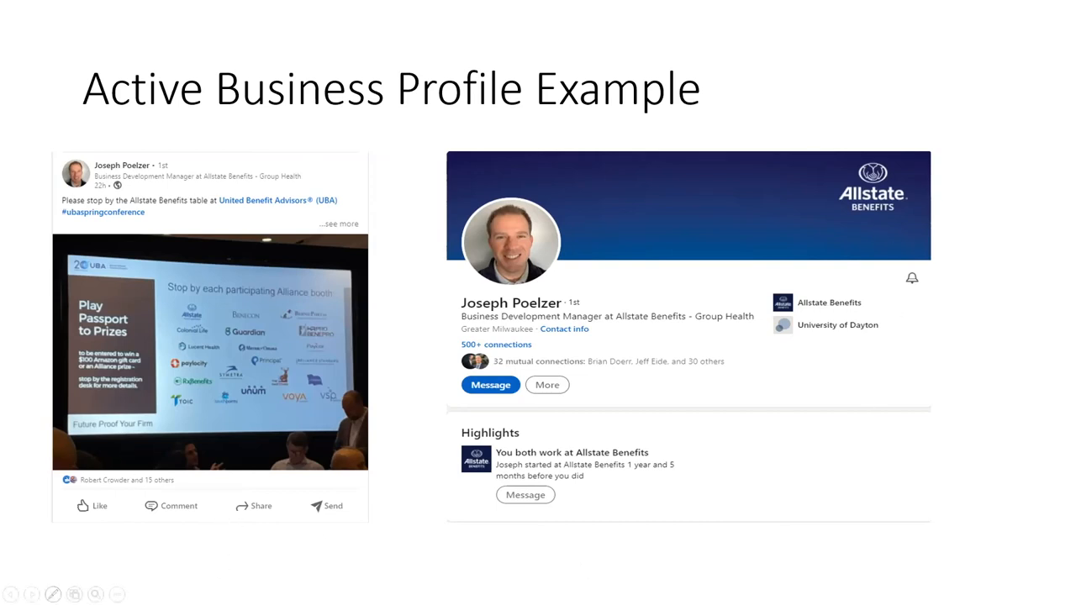
Advance the slideshow to the Inactive Profile Example slide
{"action": "key", "text": "Right"}
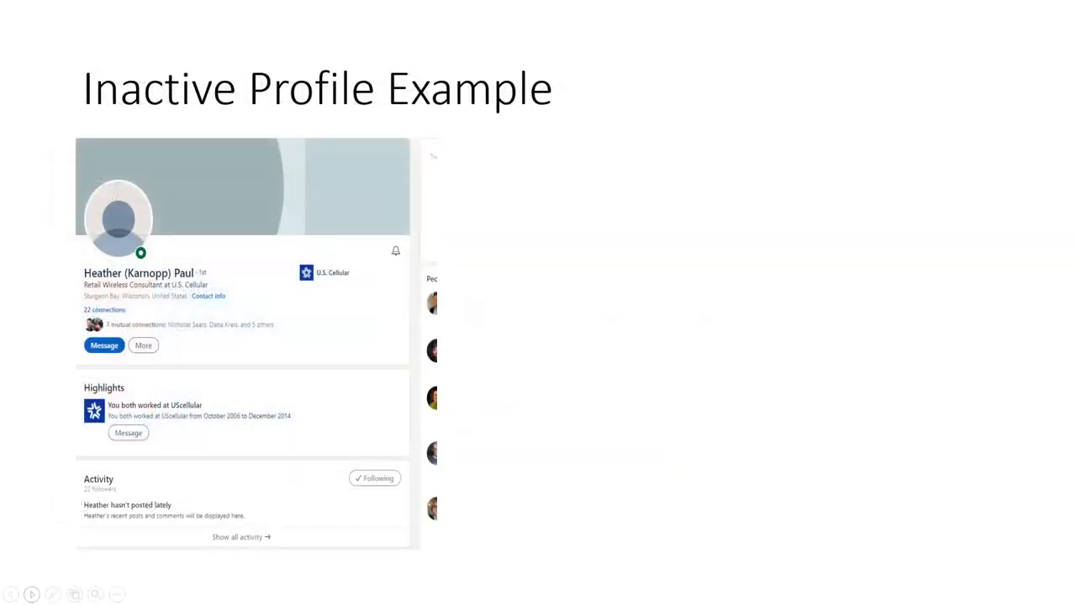
{"action": "mouse_move", "coordinate": [519, 453]}
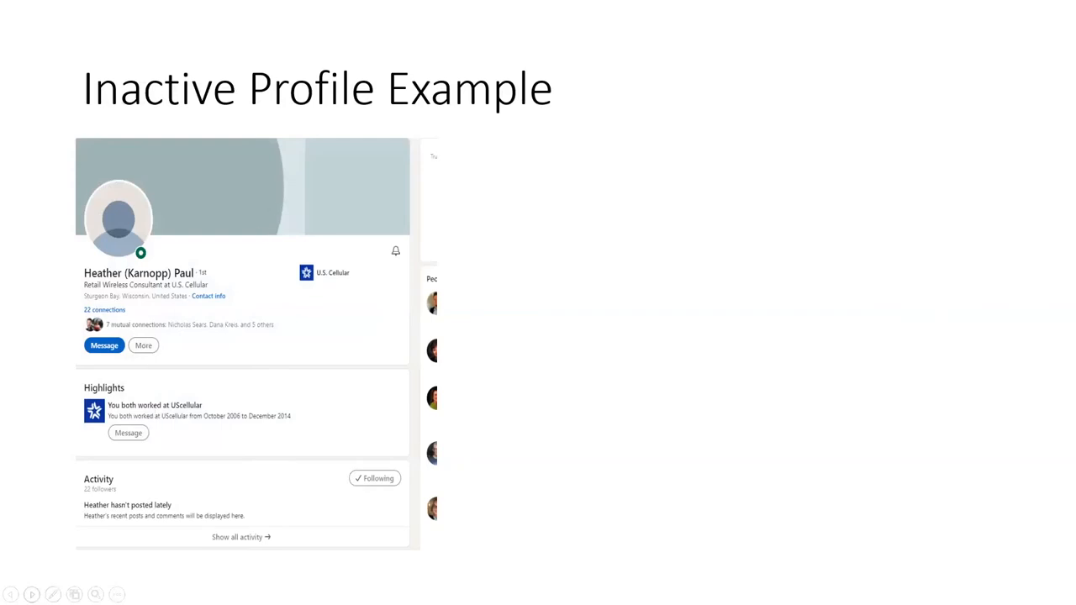
{"action": "key", "text": "Right"}
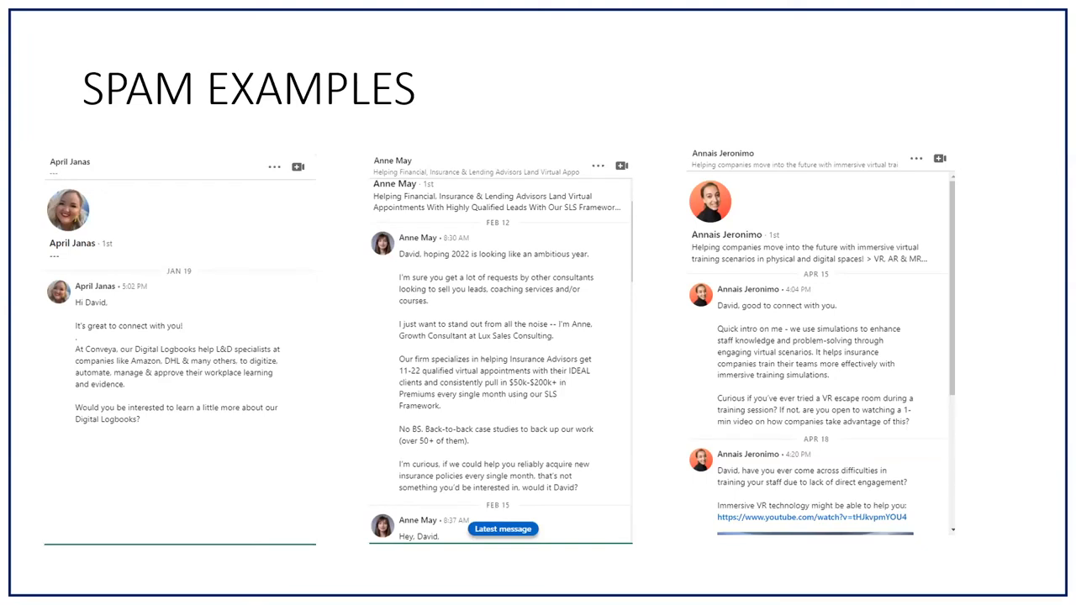
{"action": "mouse_move", "coordinate": [884, 363]}
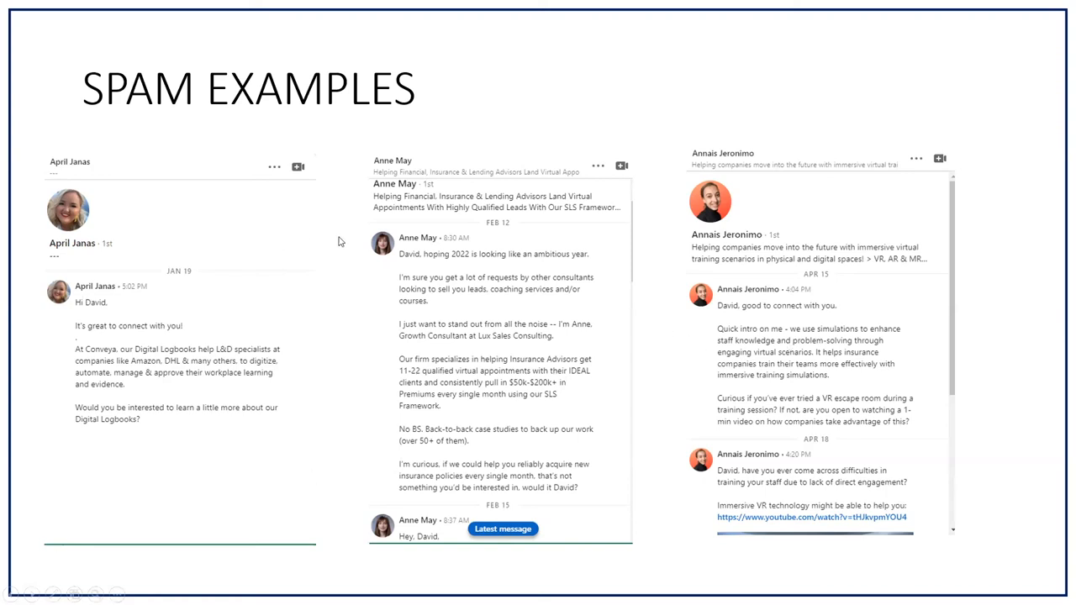
{"action": "mouse_move", "coordinate": [61, 249]}
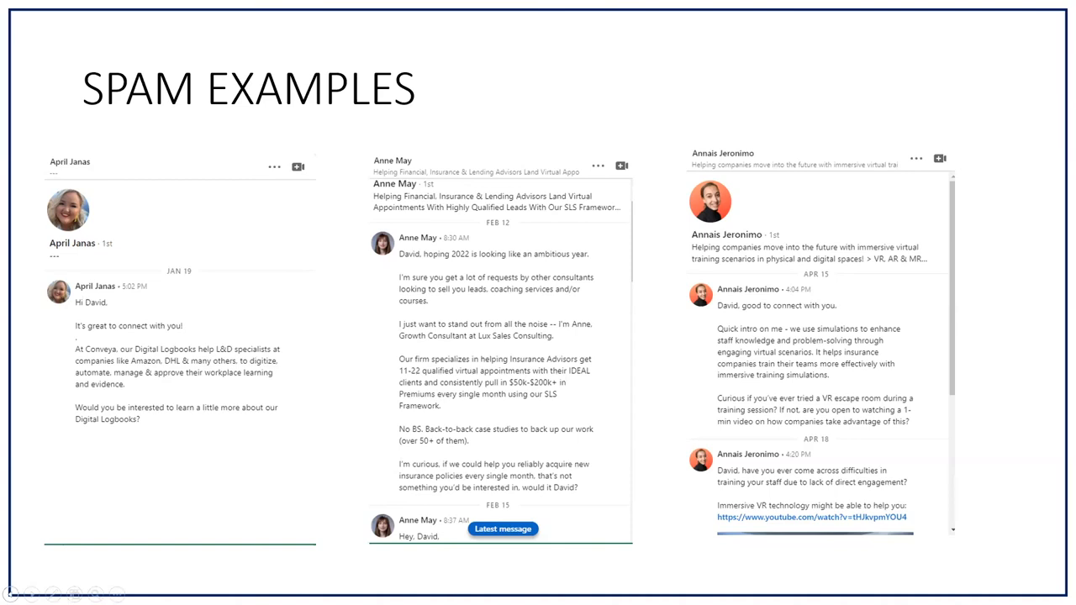
{"action": "mouse_move", "coordinate": [353, 384]}
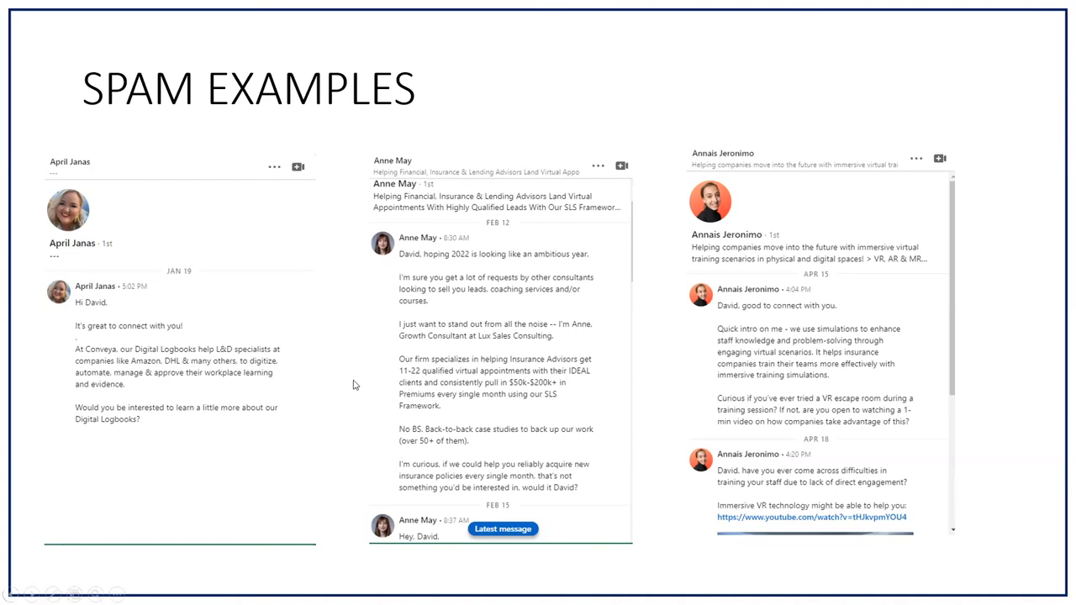
{"action": "mouse_move", "coordinate": [351, 378]}
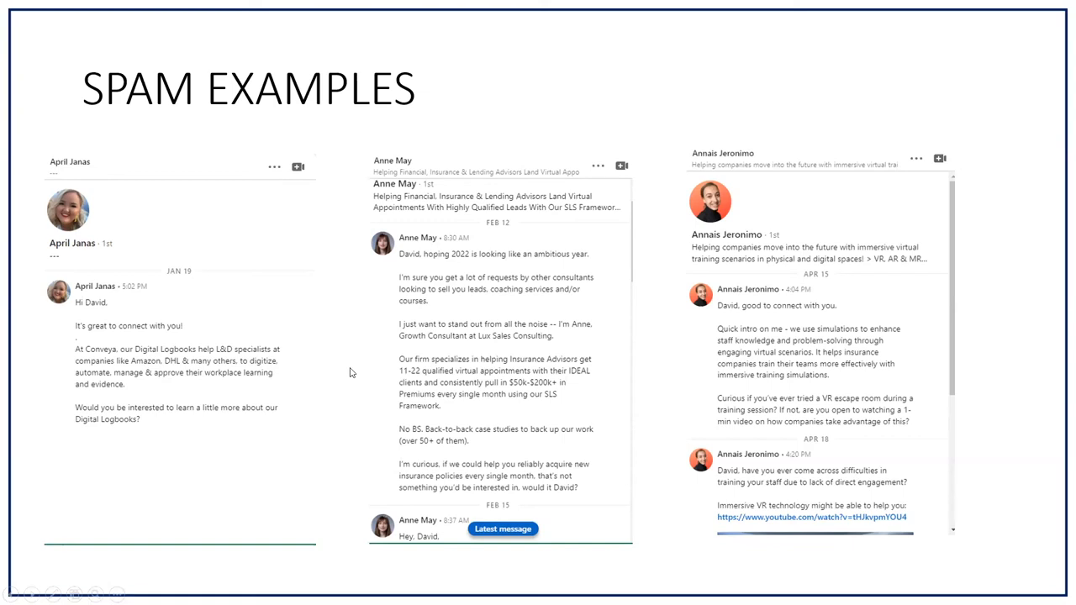
{"action": "mouse_move", "coordinate": [281, 388]}
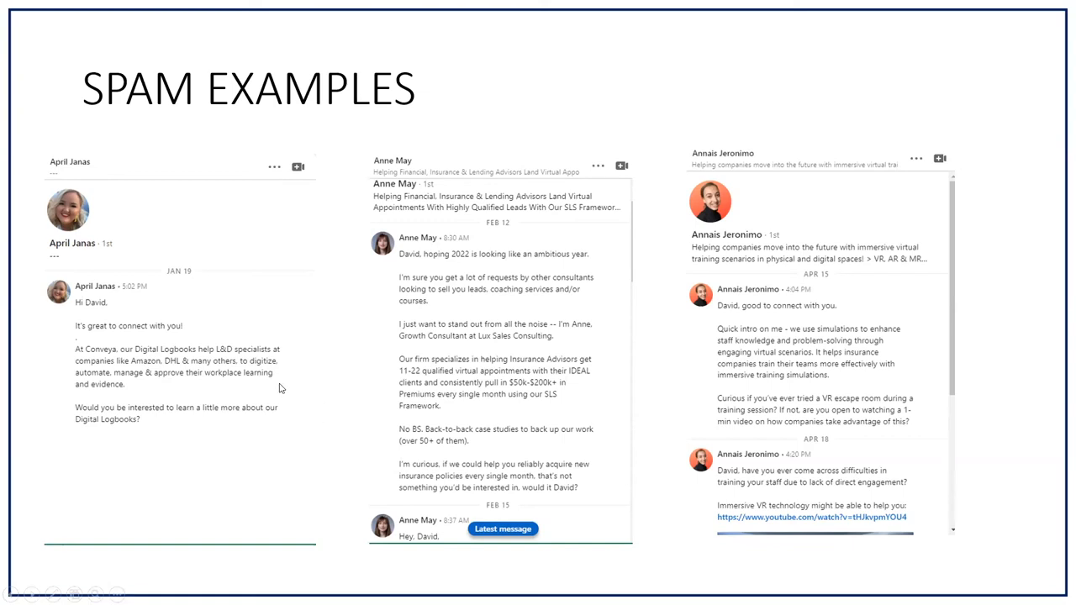